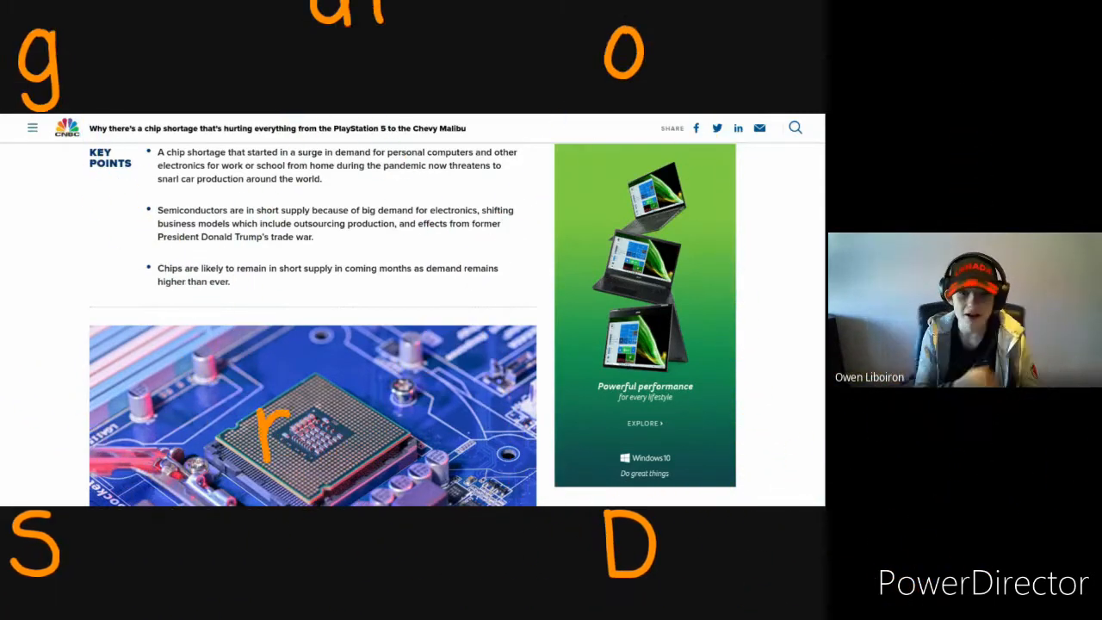
{"action": "scroll", "scroll_direction": "up", "scroll_amount": 3}
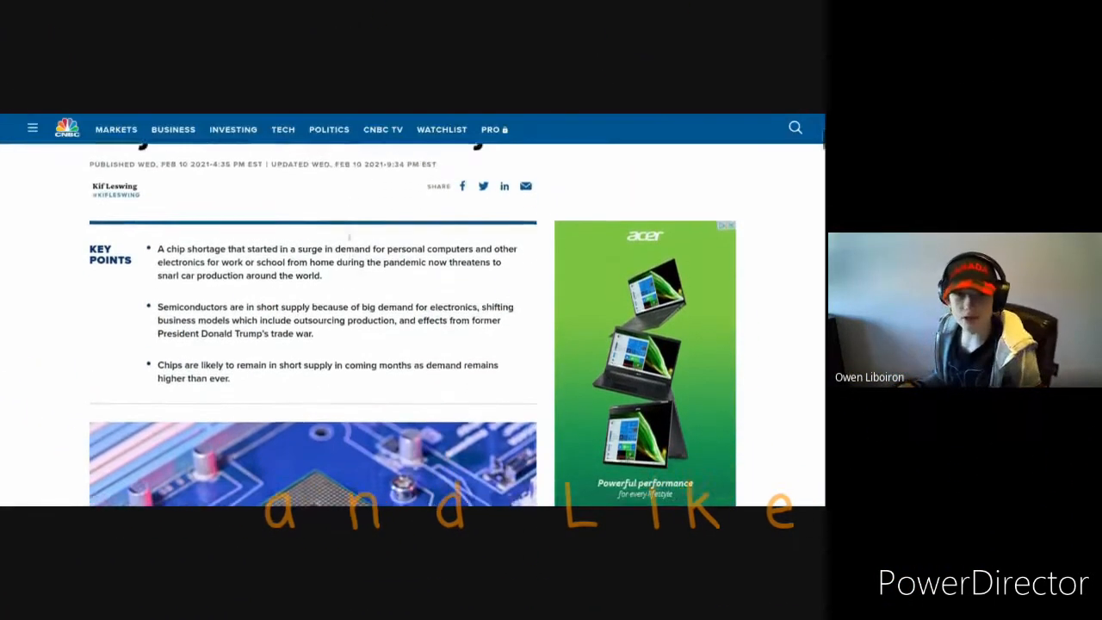
{"action": "scroll", "scroll_direction": "down", "scroll_amount": 3}
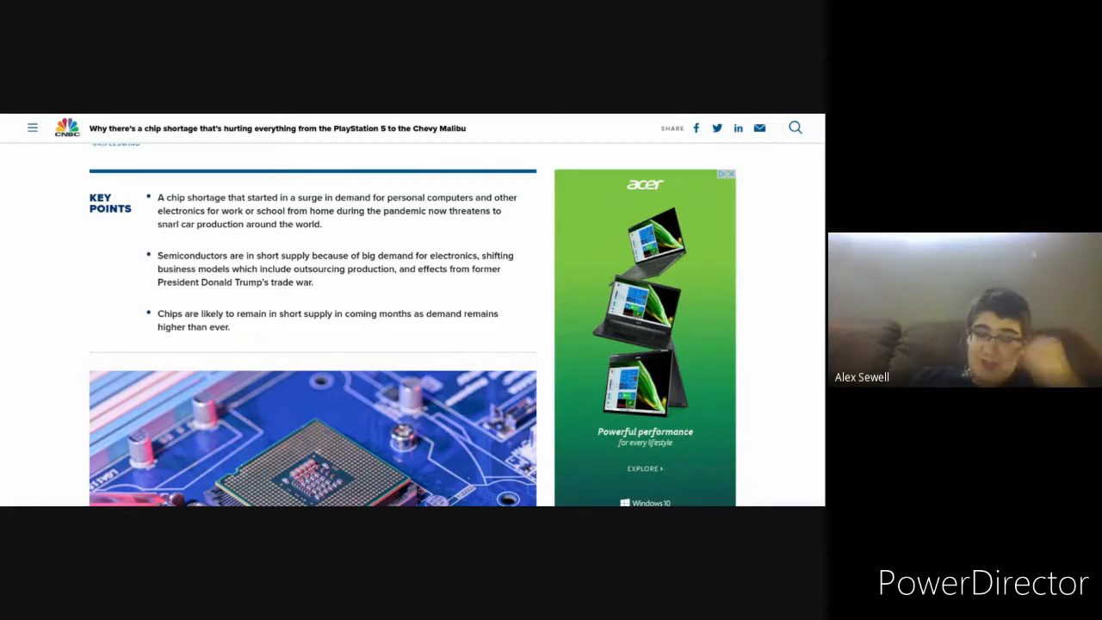
{"action": "scroll", "scroll_direction": "down", "scroll_amount": 3}
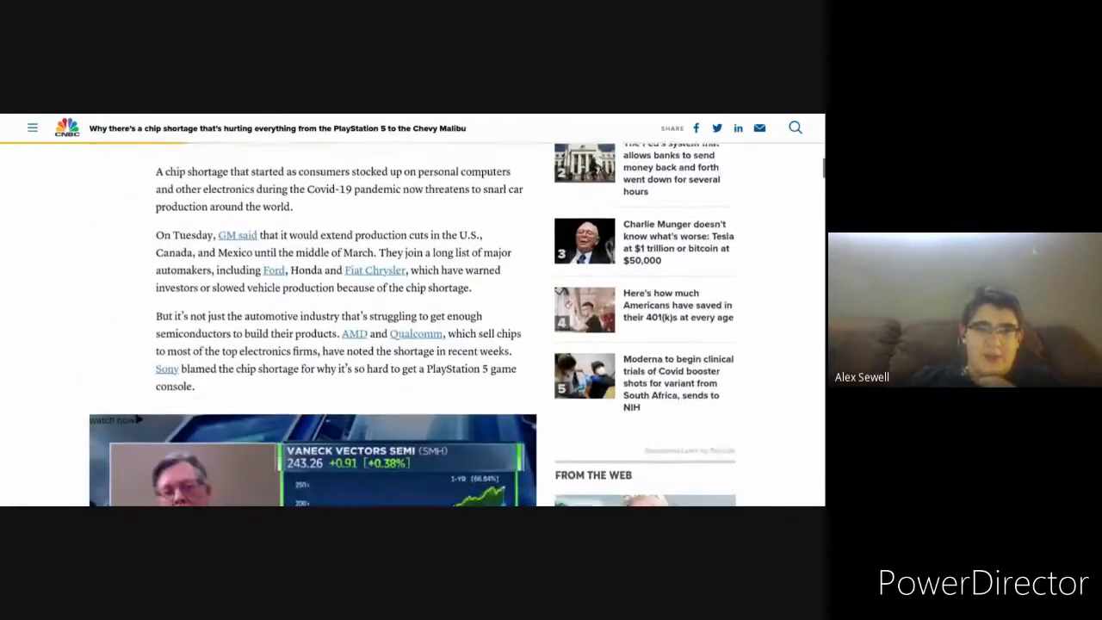
{"action": "scroll", "scroll_direction": "down", "scroll_amount": 3}
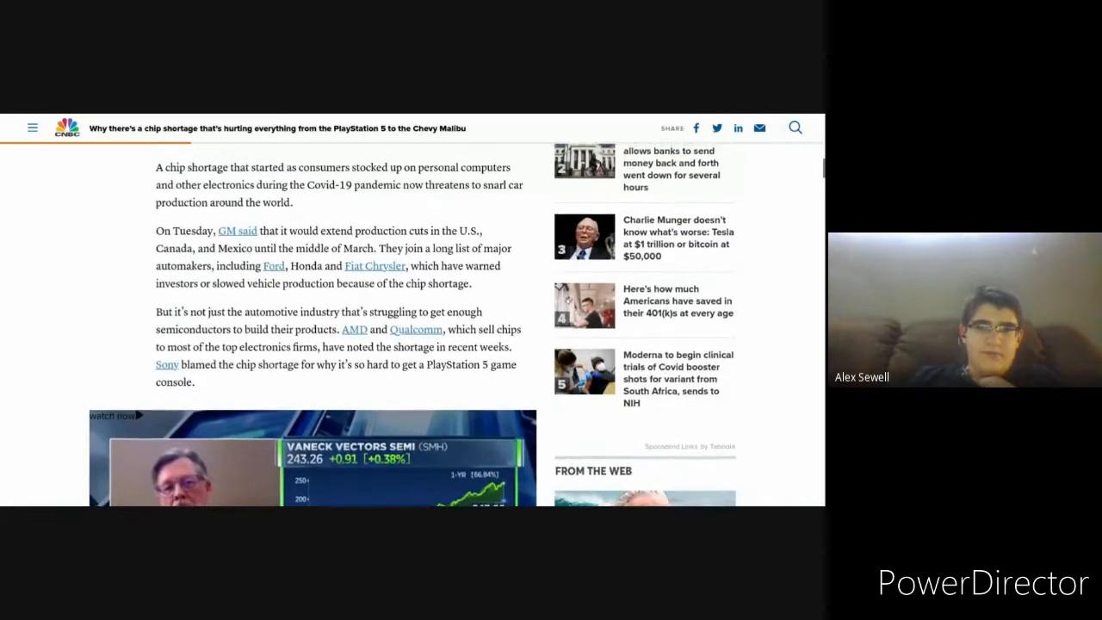
{"action": "scroll", "scroll_direction": "down", "scroll_amount": 3}
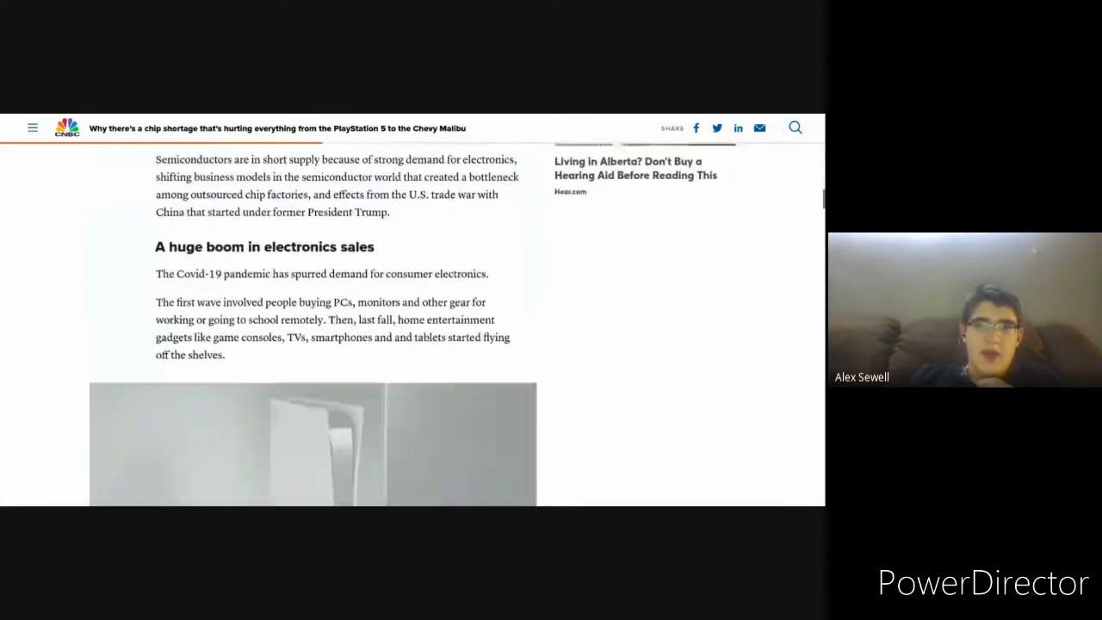
{"action": "scroll", "scroll_direction": "up", "scroll_amount": 3}
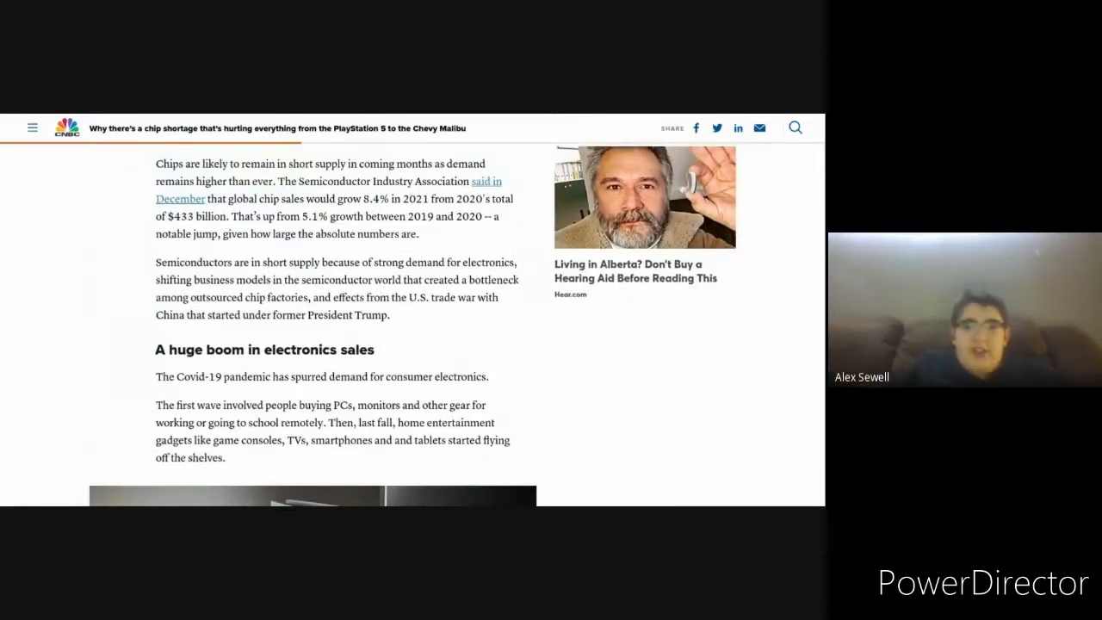
{"action": "scroll", "scroll_direction": "down", "scroll_amount": 3}
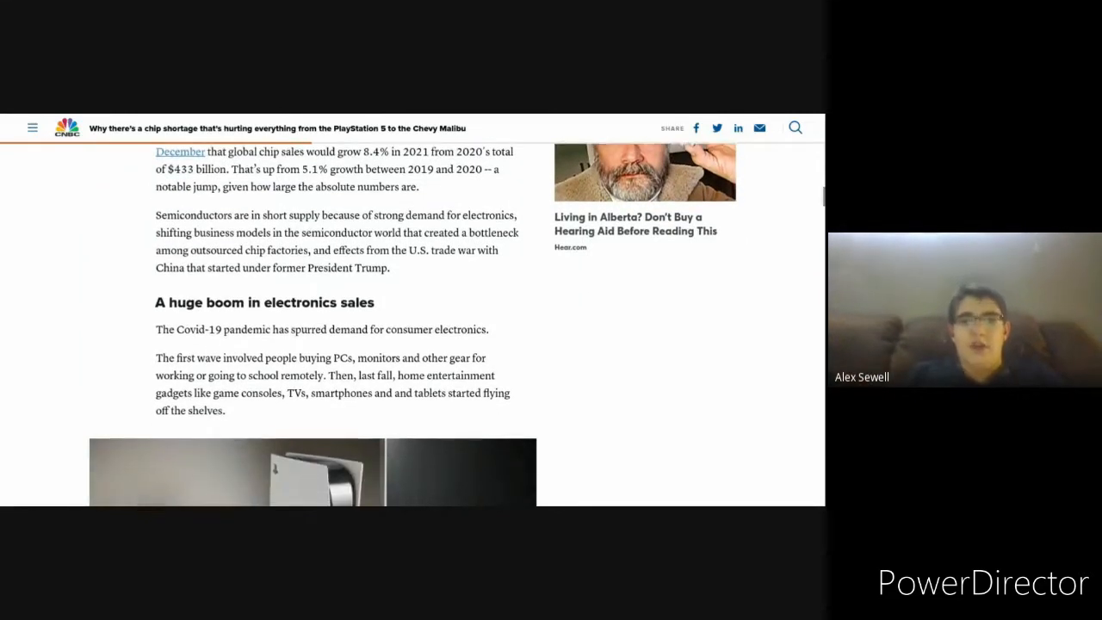
{"action": "scroll", "scroll_direction": "down", "scroll_amount": 3}
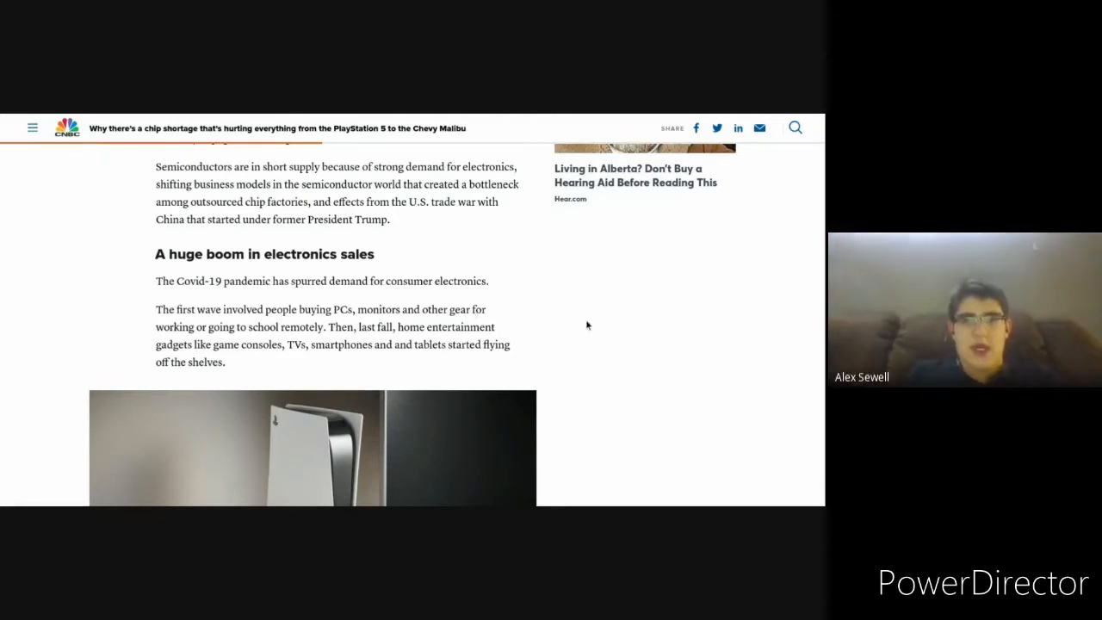
{"action": "scroll", "scroll_direction": "down", "scroll_amount": 3}
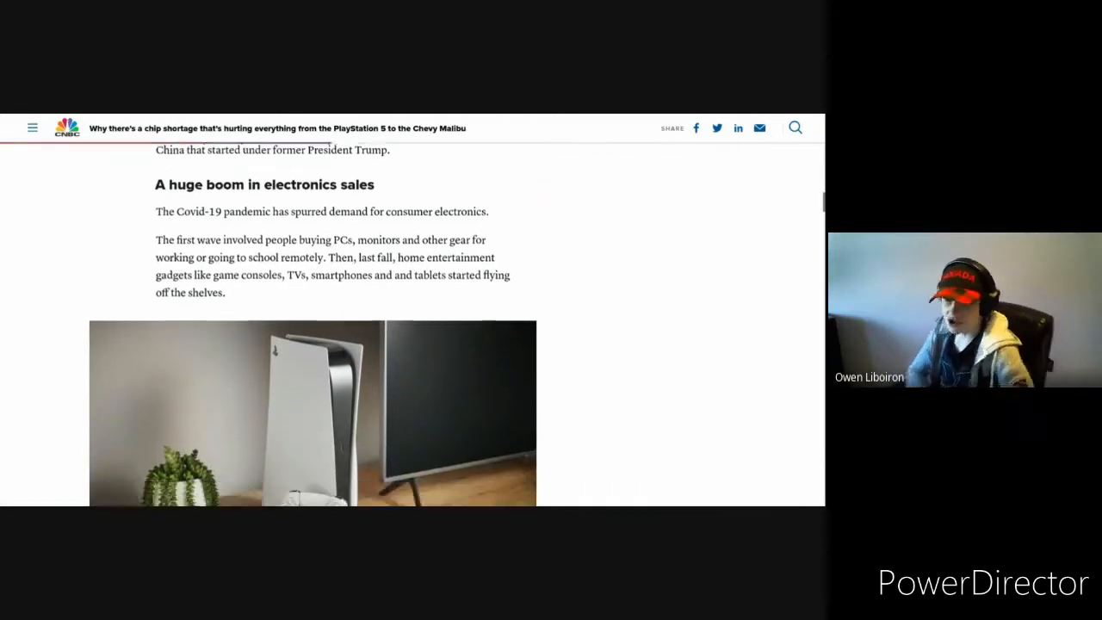
{"action": "scroll", "scroll_direction": "down", "scroll_amount": 3}
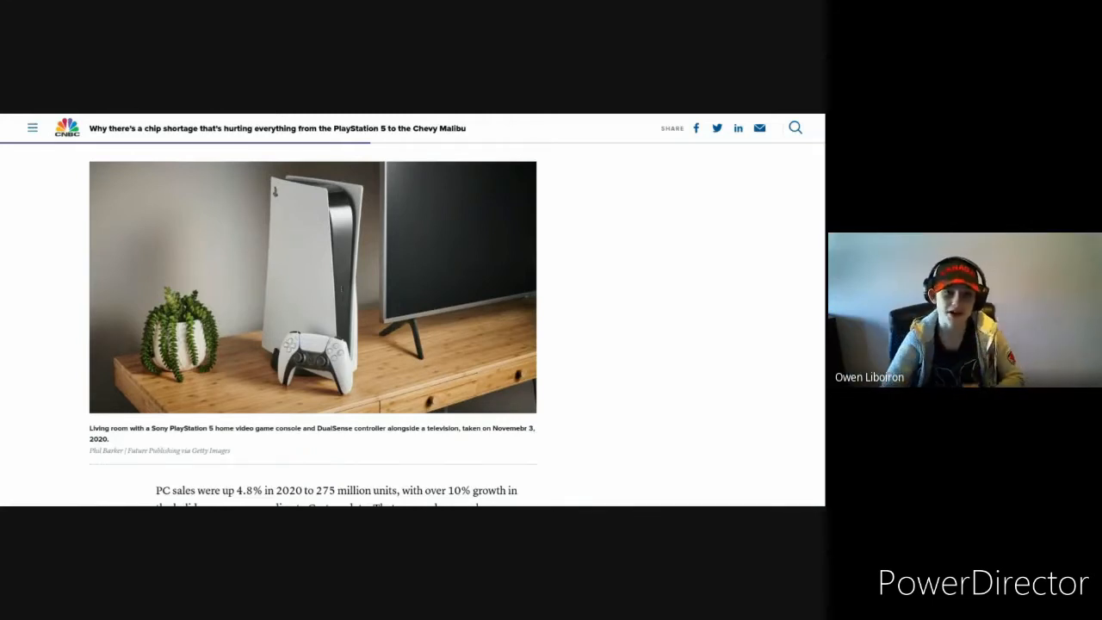
{"action": "scroll", "scroll_direction": "down", "scroll_amount": 3}
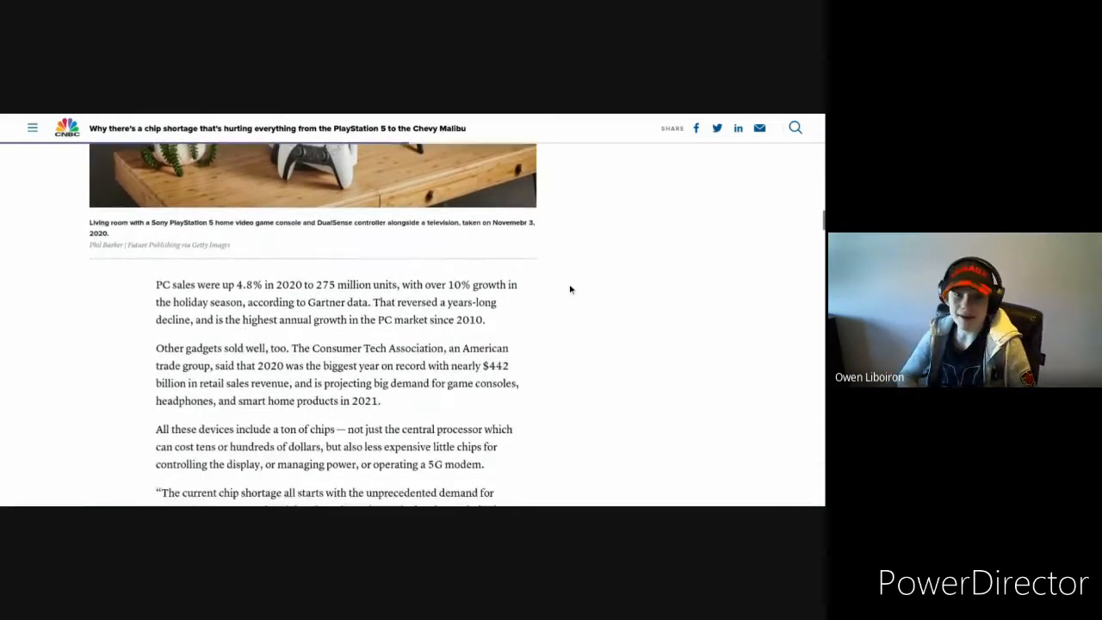
{"action": "scroll", "scroll_direction": "down", "scroll_amount": 3}
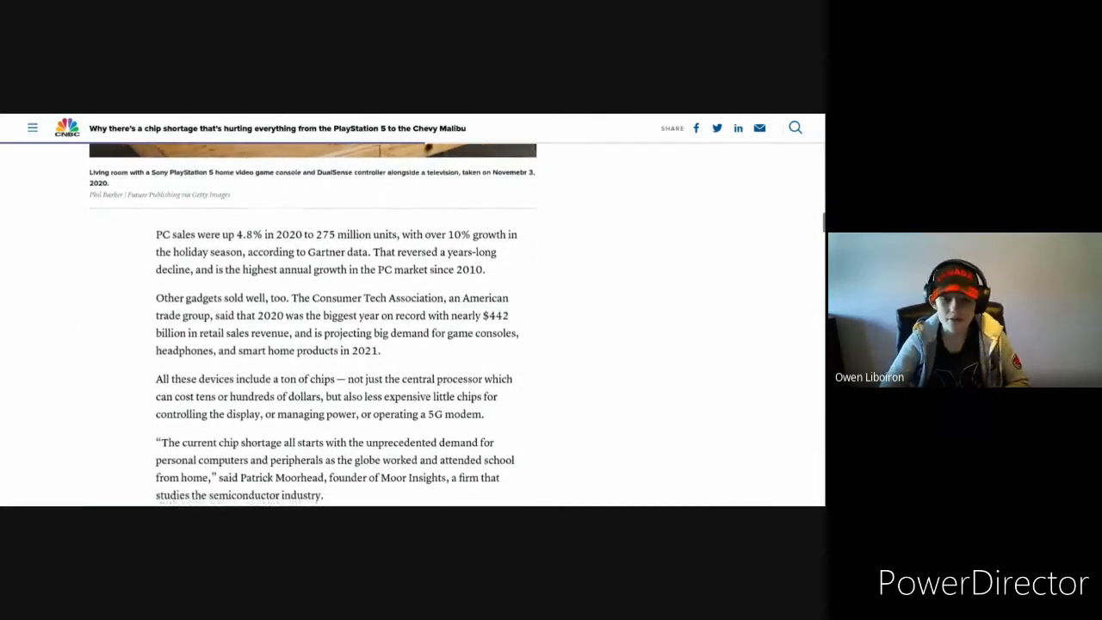
{"action": "scroll", "scroll_direction": "down", "scroll_amount": 3}
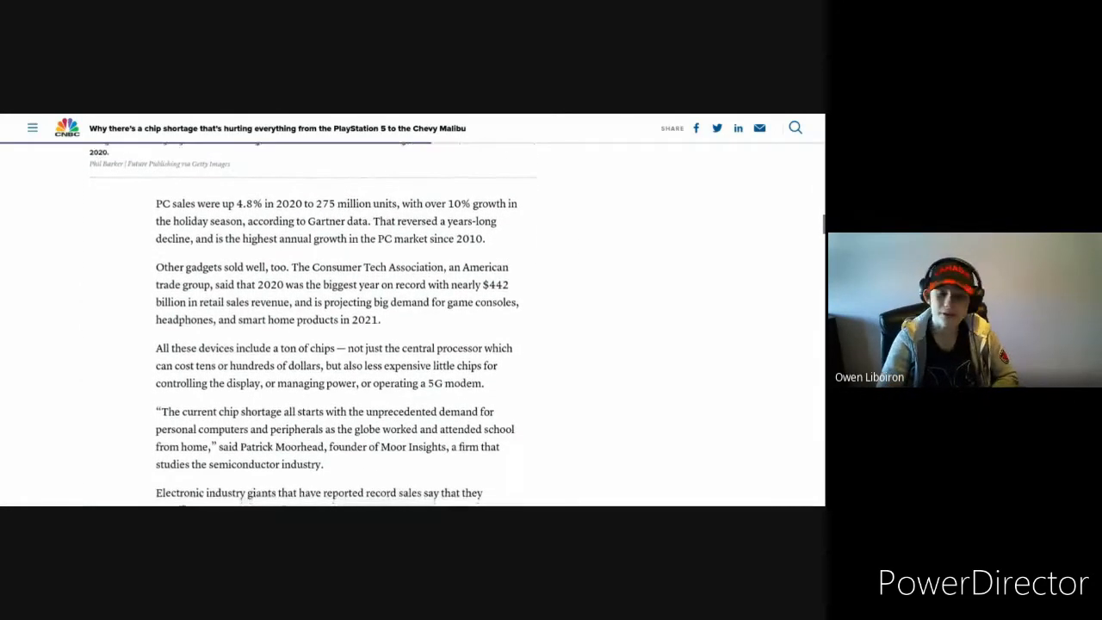
{"action": "scroll", "scroll_direction": "down", "scroll_amount": 3}
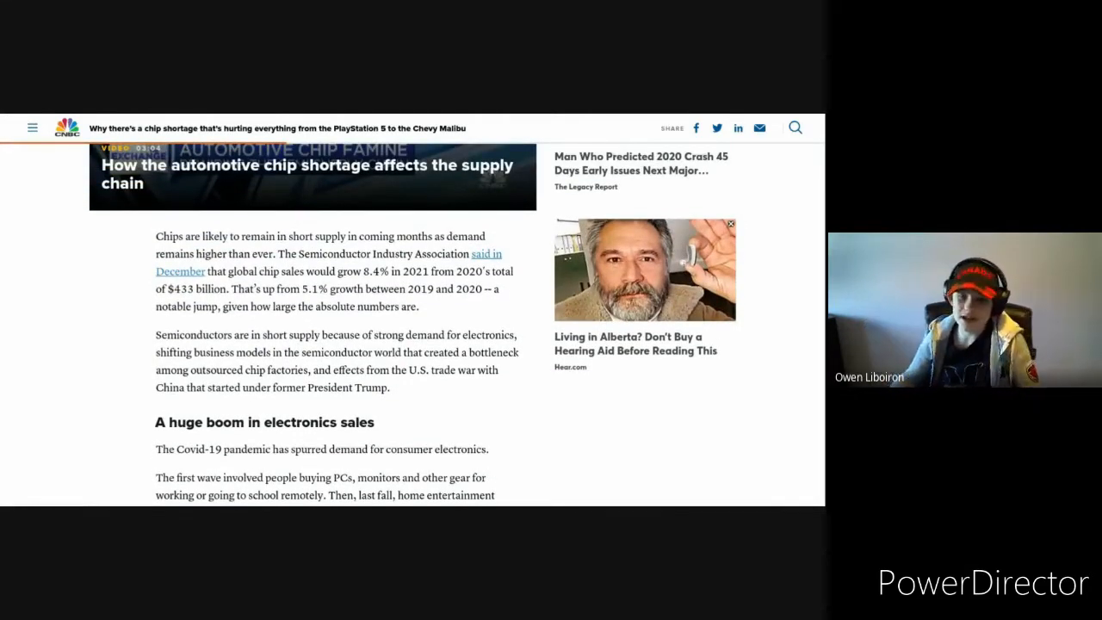
{"action": "scroll", "scroll_direction": "down", "scroll_amount": 3}
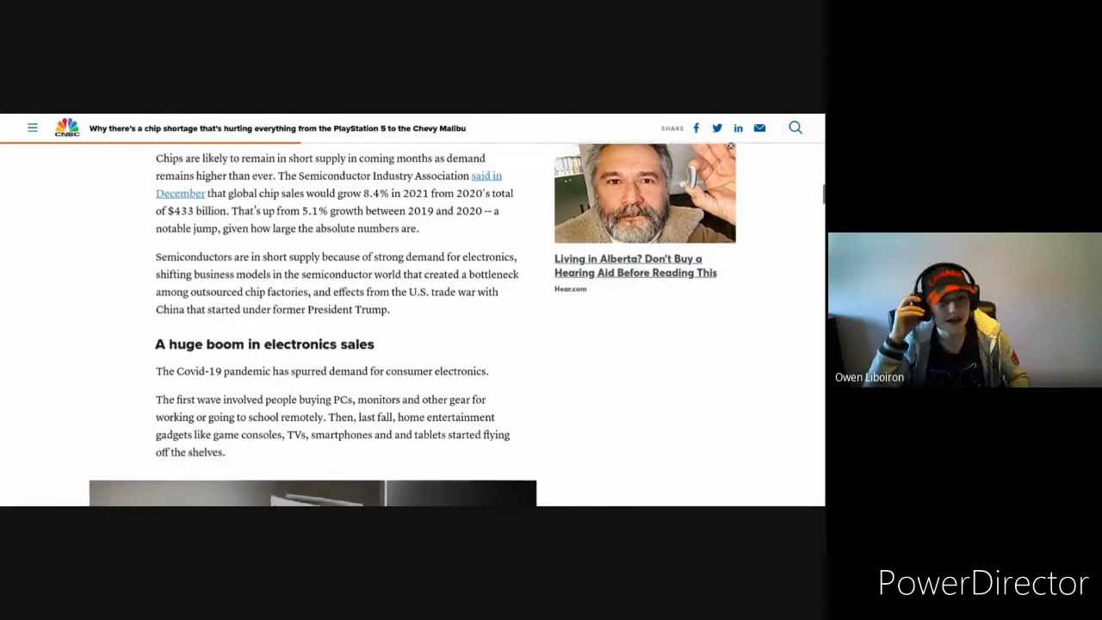
{"action": "scroll", "scroll_direction": "down", "scroll_amount": 3}
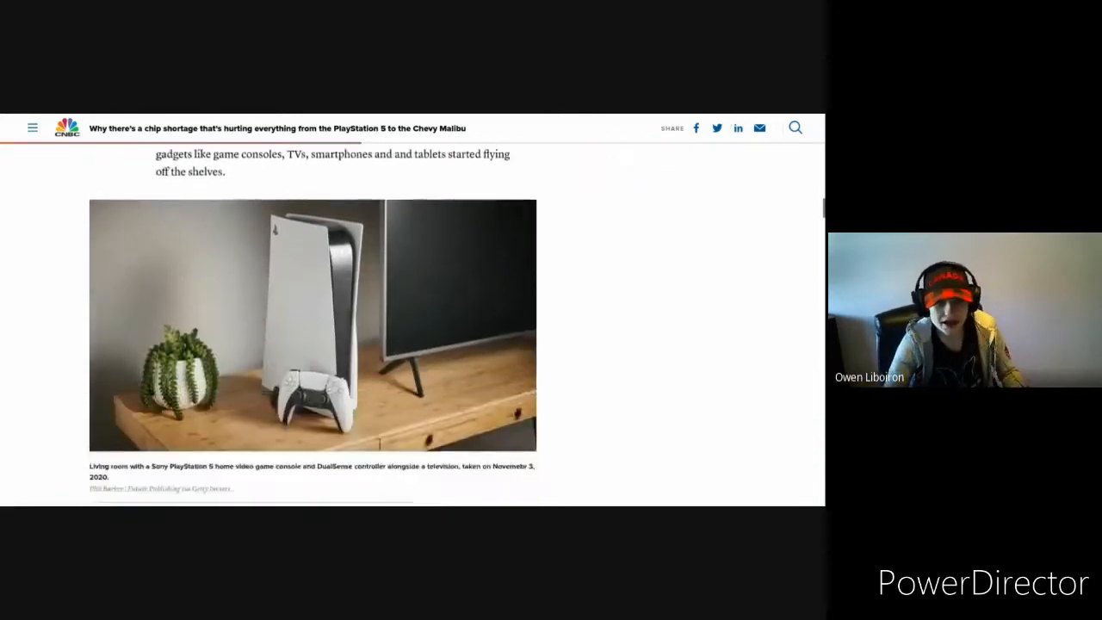
{"action": "scroll", "scroll_direction": "down", "scroll_amount": 3}
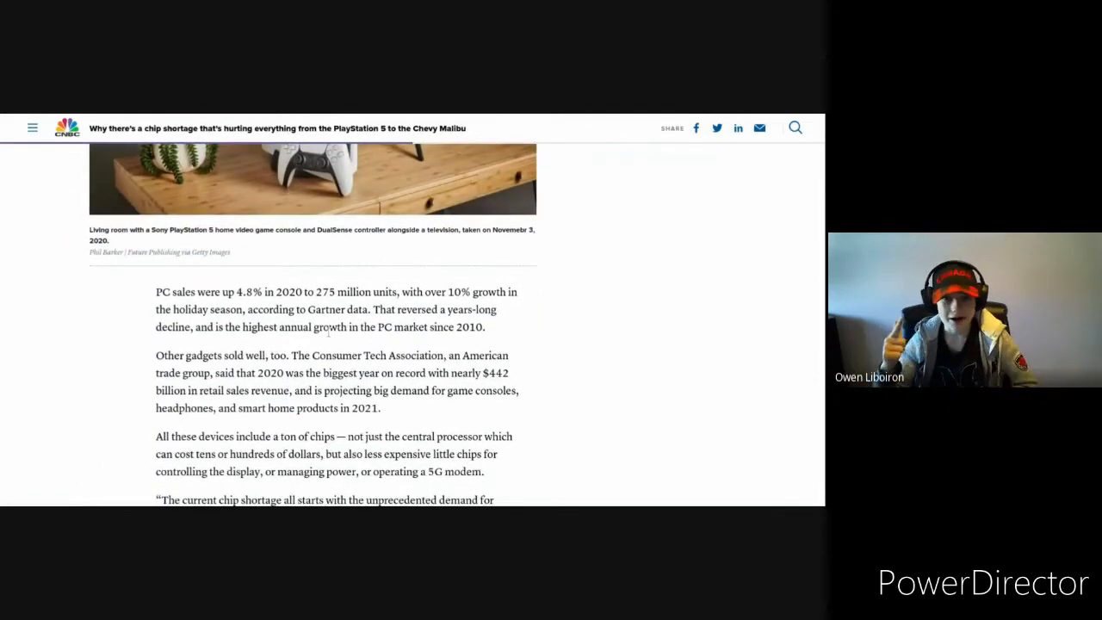
{"action": "scroll", "scroll_direction": "down", "scroll_amount": 3}
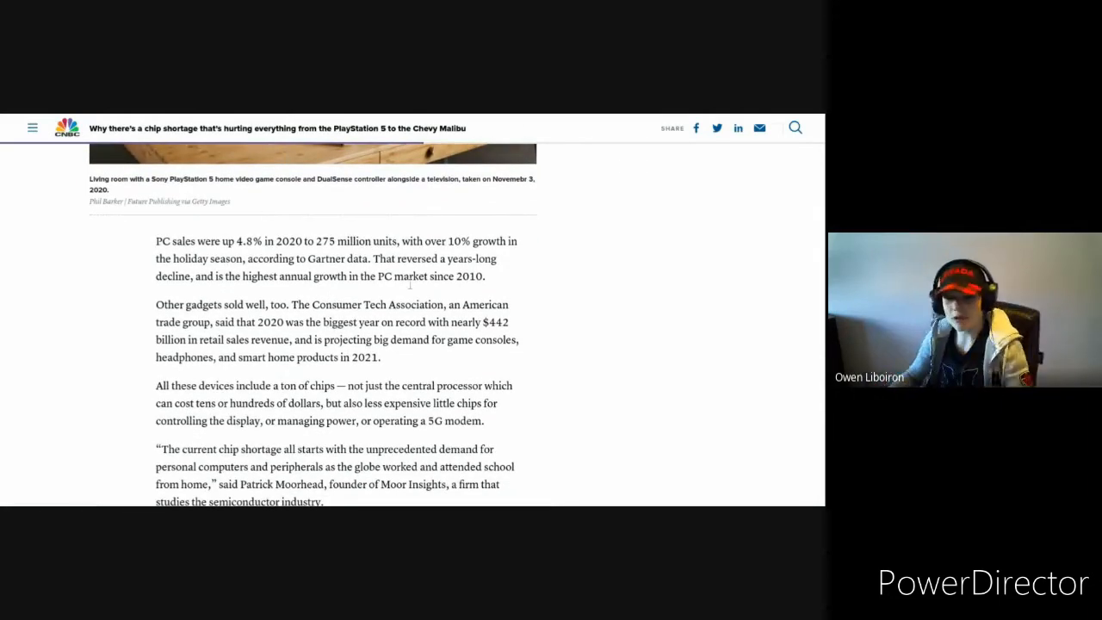
{"action": "mouse_move", "coordinate": [583, 317]}
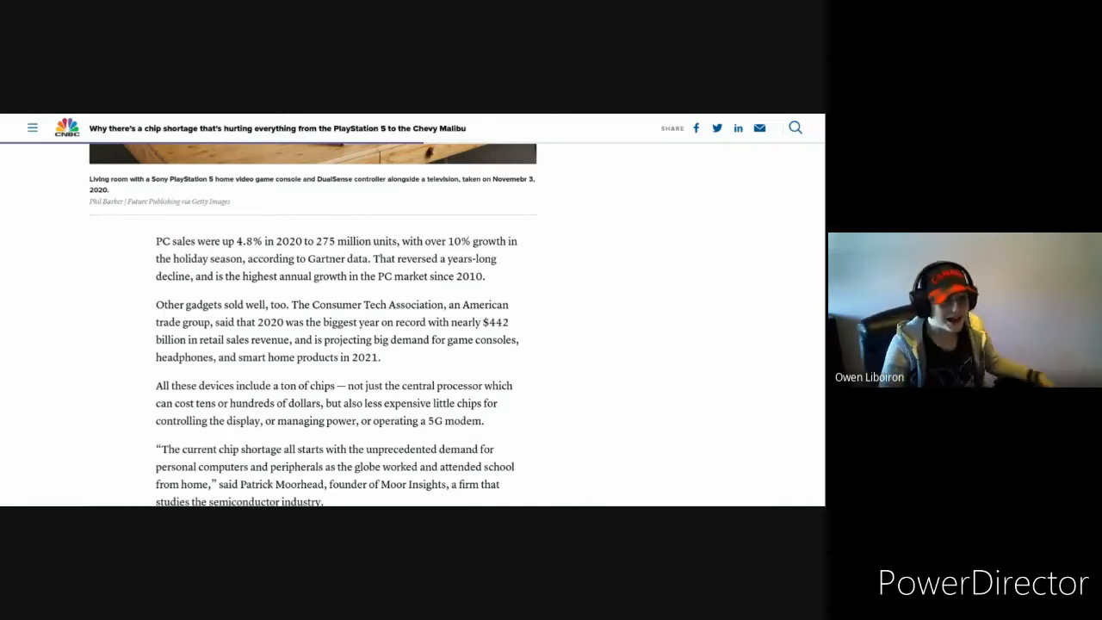
{"action": "scroll", "scroll_direction": "down", "scroll_amount": 3}
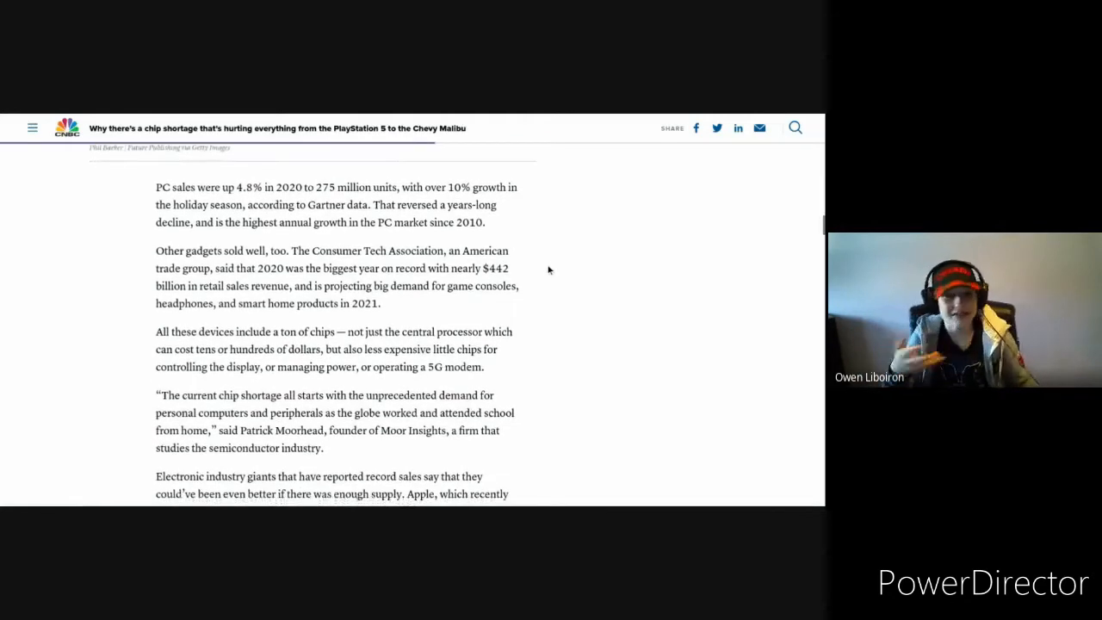
{"action": "scroll", "scroll_direction": "down", "scroll_amount": 3}
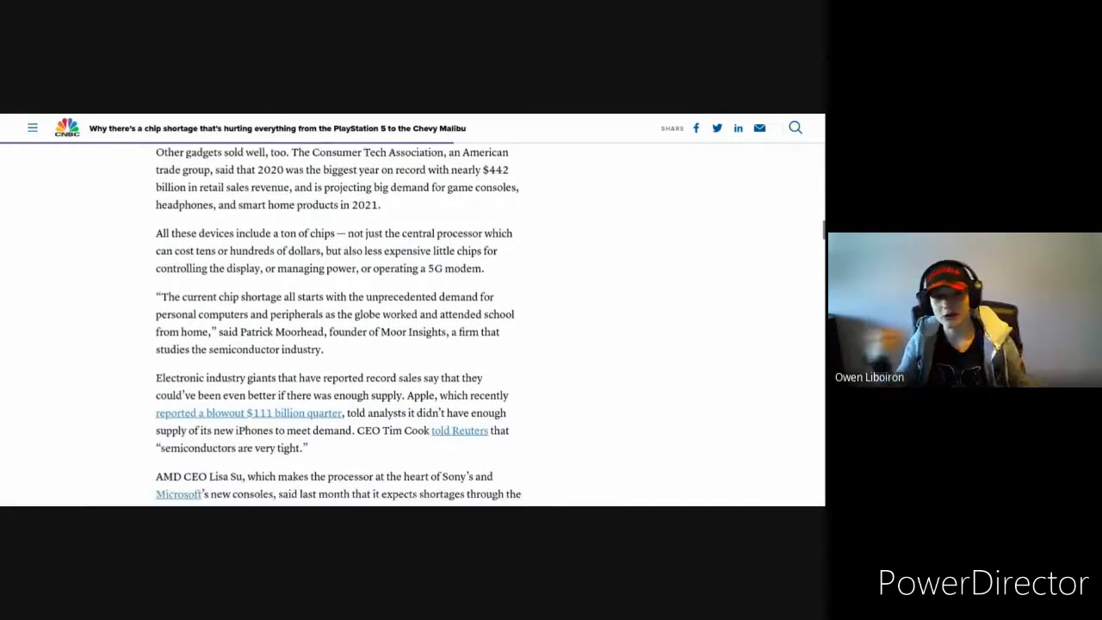
{"action": "scroll", "scroll_direction": "down", "scroll_amount": 3}
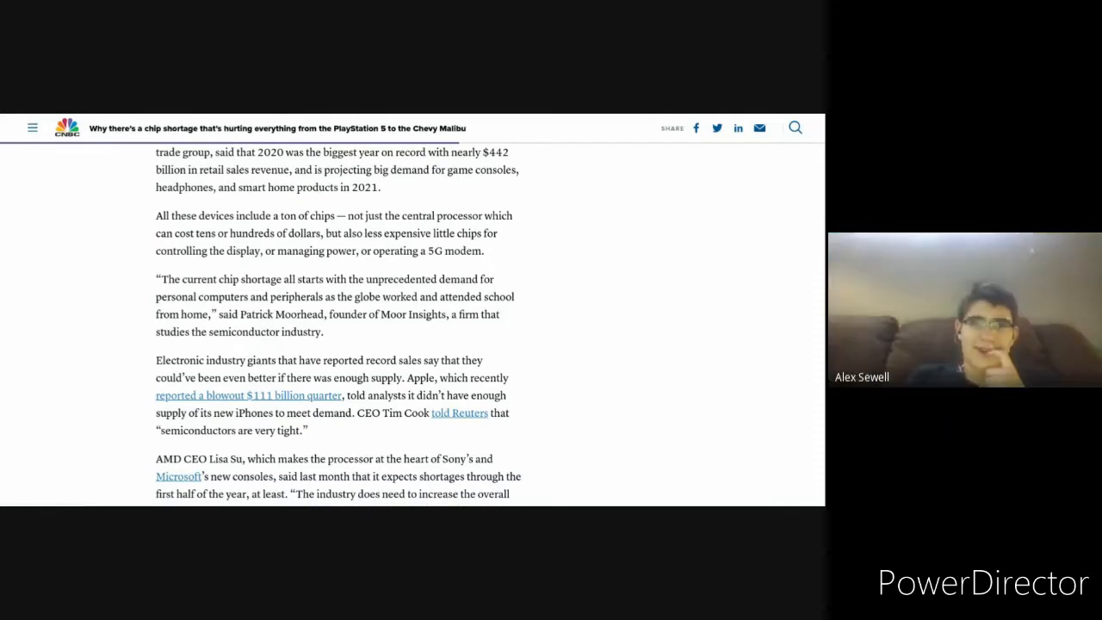
{"action": "mouse_move", "coordinate": [506, 206]}
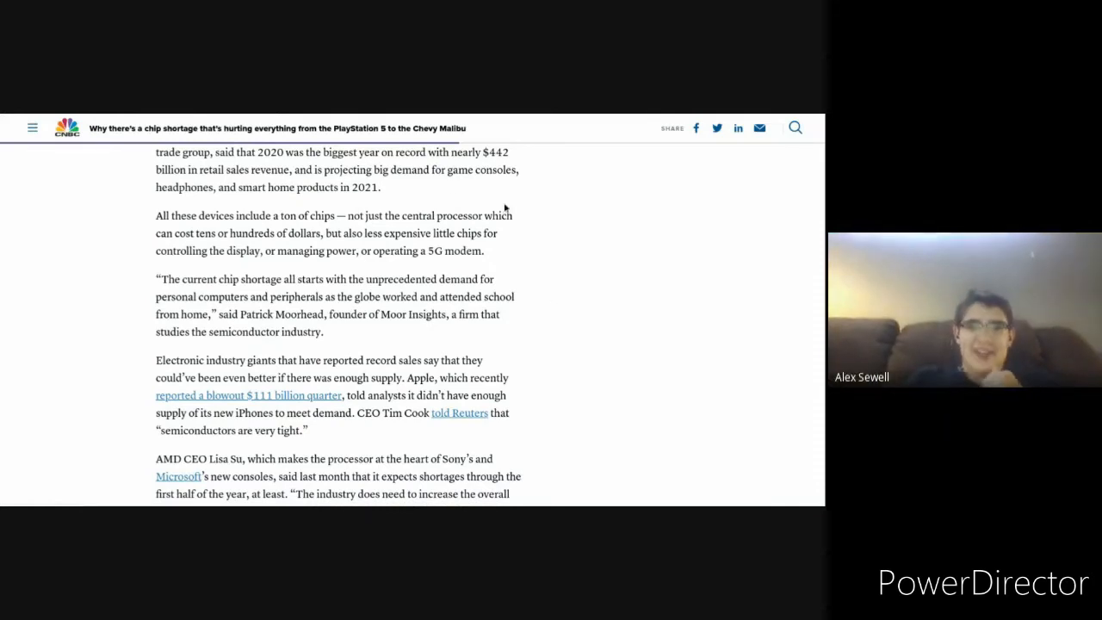
{"action": "scroll", "scroll_direction": "down", "scroll_amount": 3}
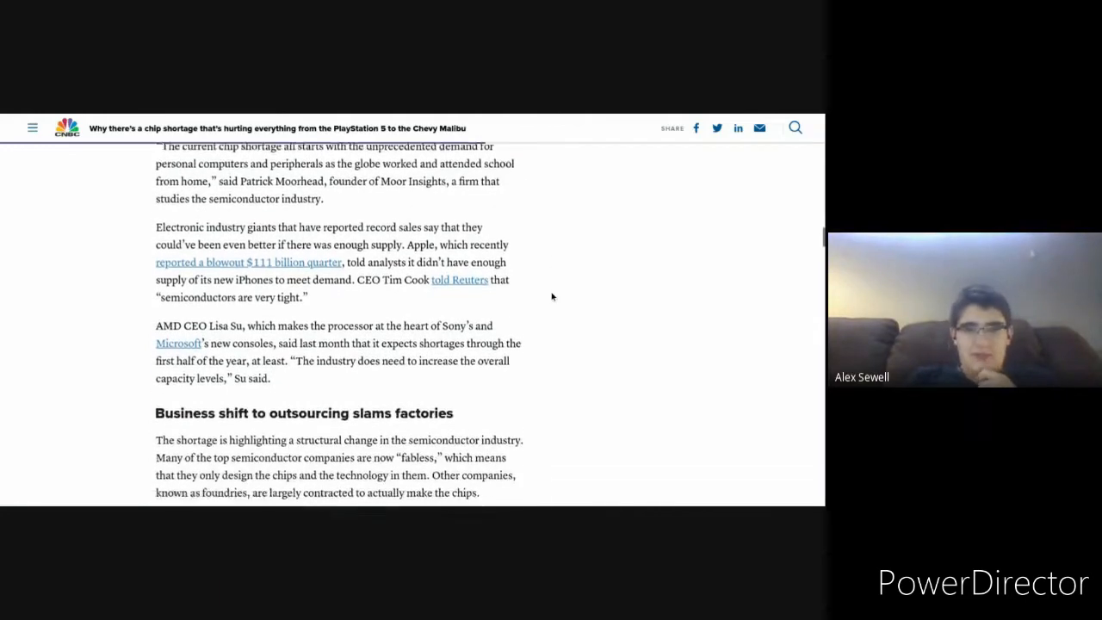
{"action": "scroll", "scroll_direction": "down", "scroll_amount": 3}
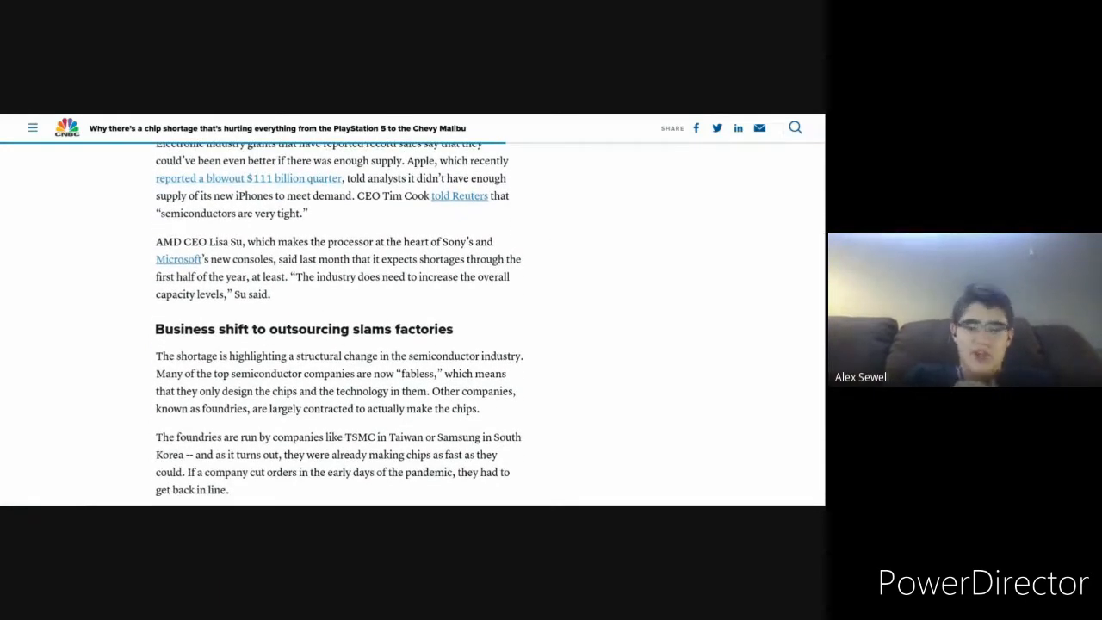
{"action": "scroll", "scroll_direction": "down", "scroll_amount": 3}
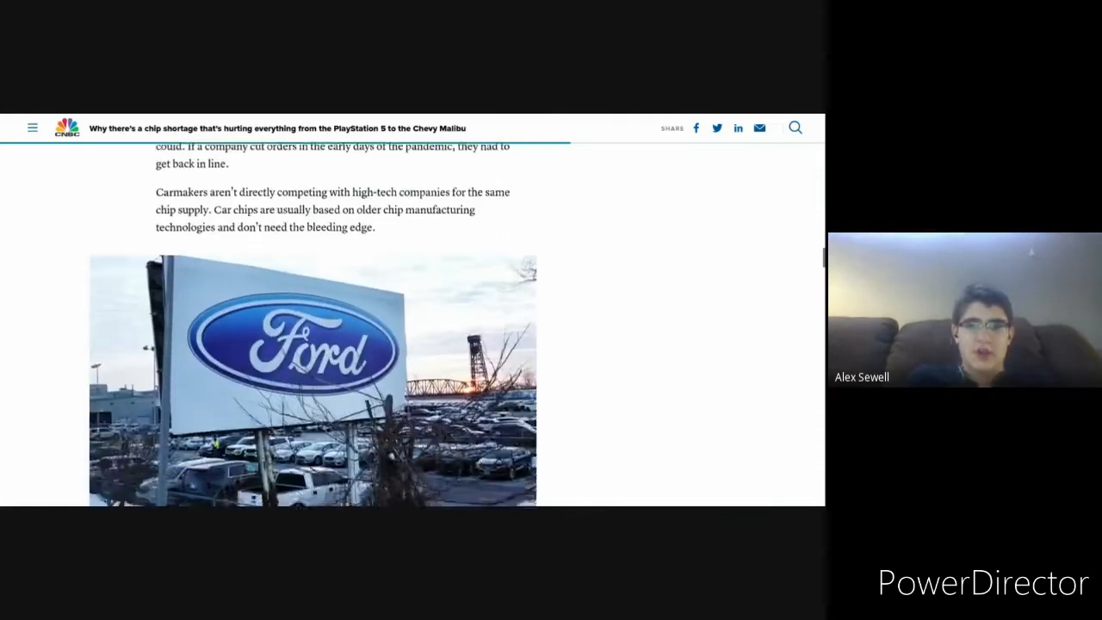
{"action": "scroll", "scroll_direction": "down", "scroll_amount": 3}
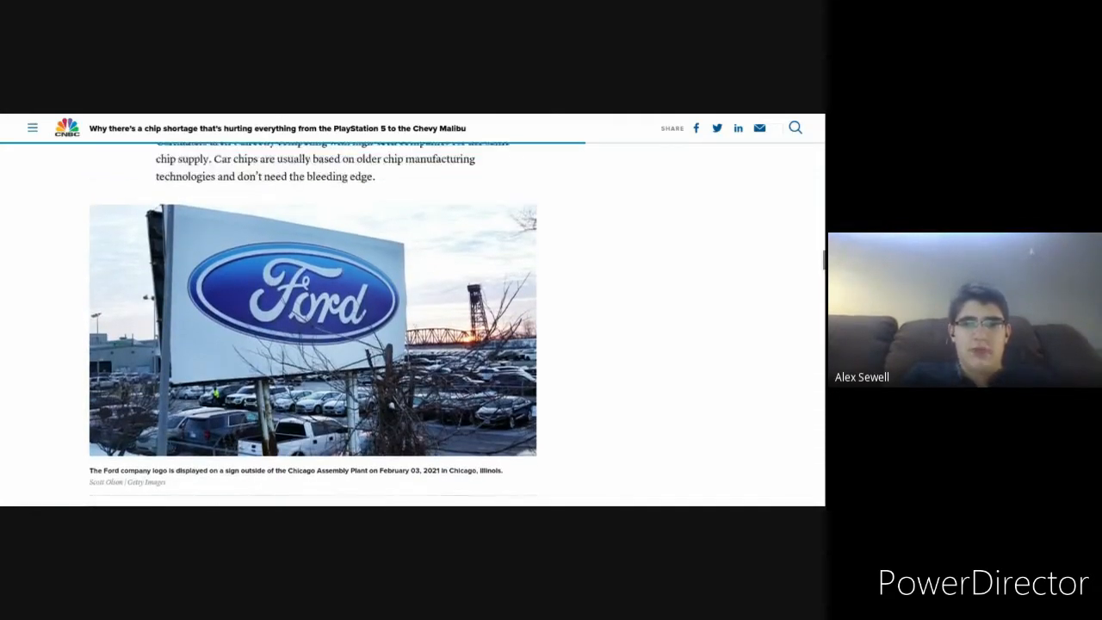
{"action": "scroll", "scroll_direction": "down", "scroll_amount": 3}
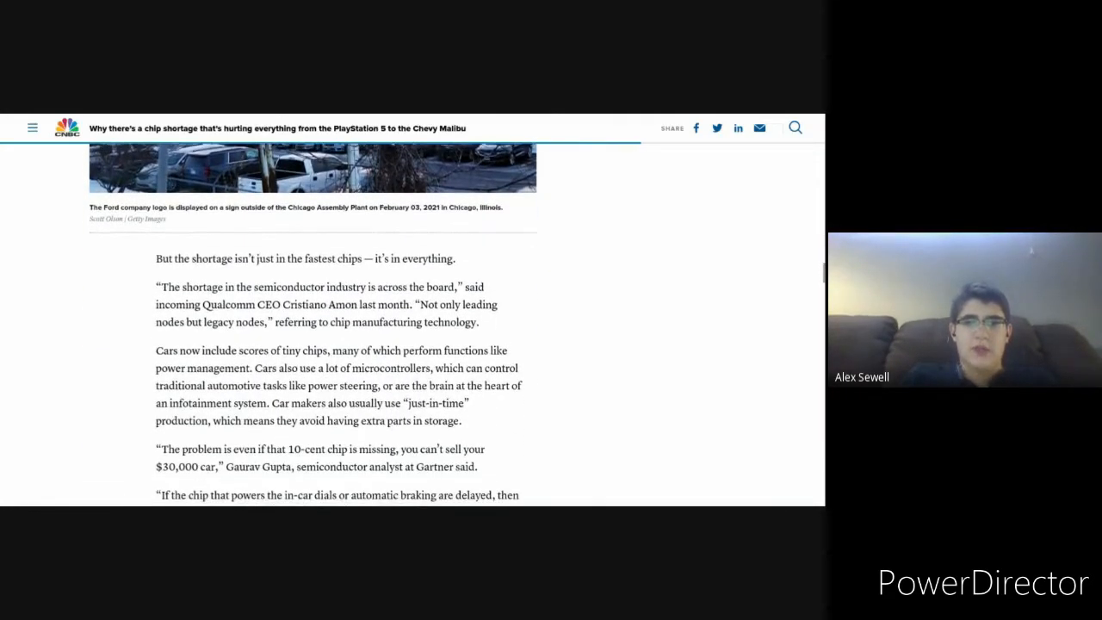
{"action": "scroll", "scroll_direction": "down", "scroll_amount": 3}
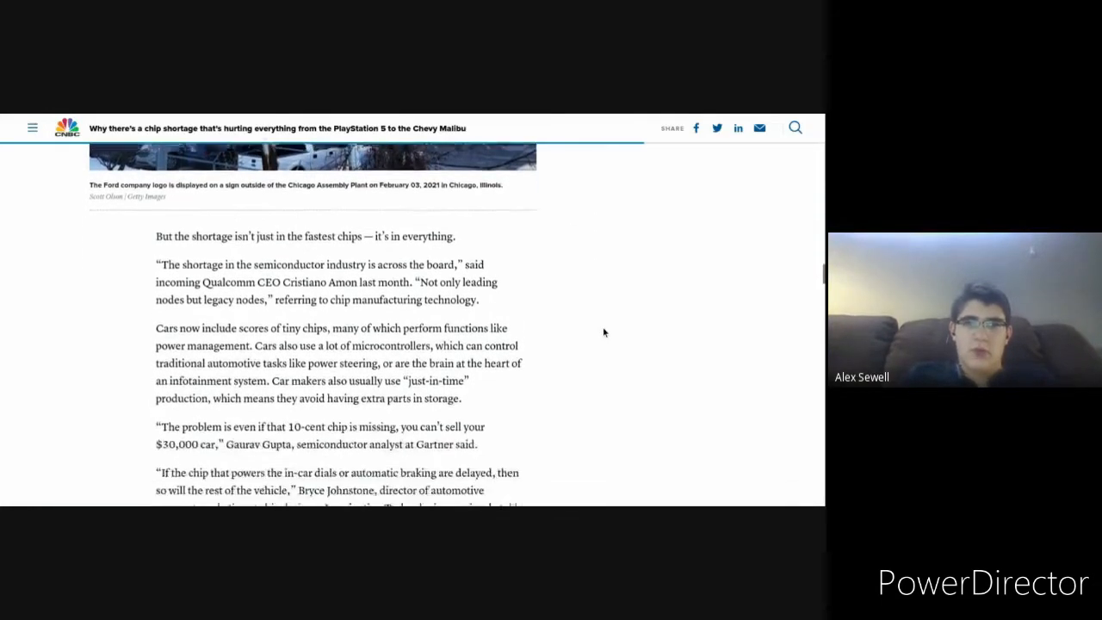
{"action": "scroll", "scroll_direction": "up", "scroll_amount": 3}
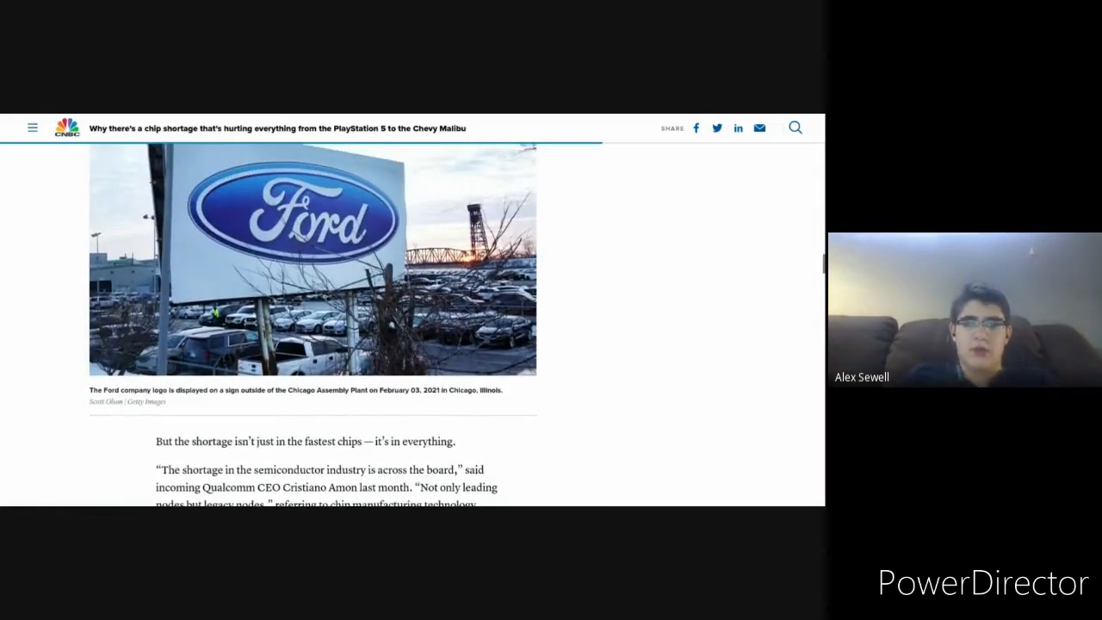
{"action": "scroll", "scroll_direction": "down", "scroll_amount": 3}
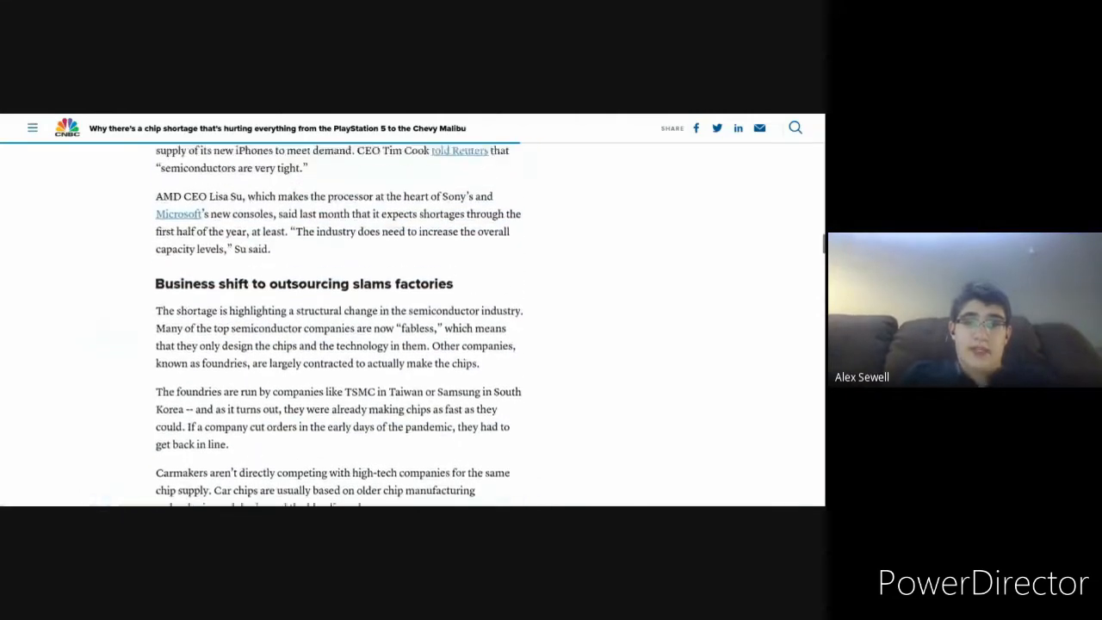
{"action": "scroll", "scroll_direction": "up", "scroll_amount": 3}
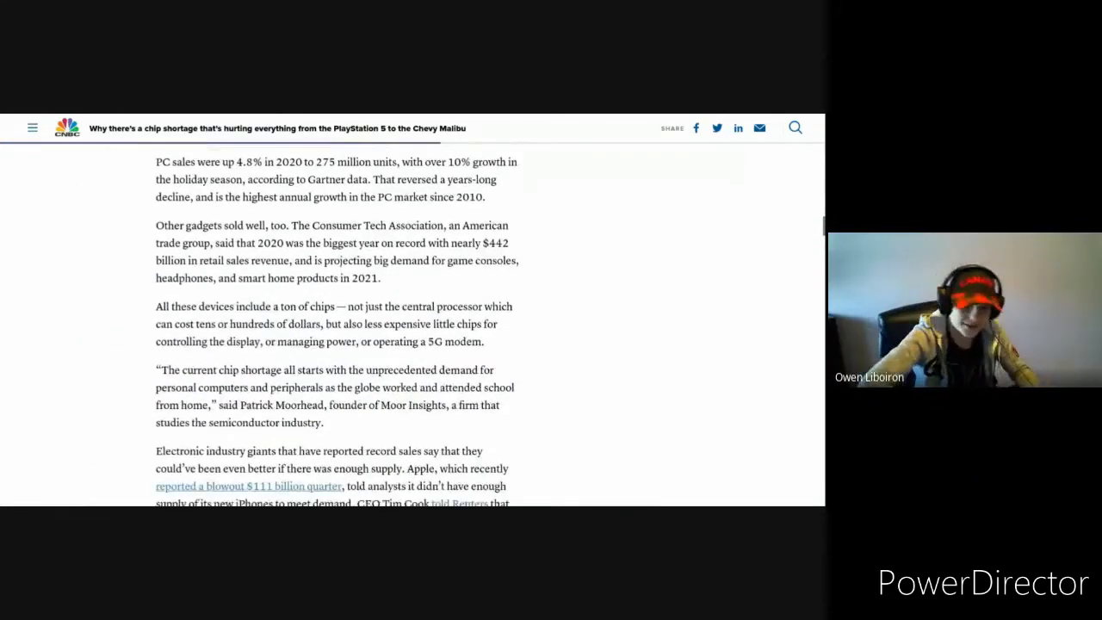
{"action": "scroll", "scroll_direction": "down", "scroll_amount": 3}
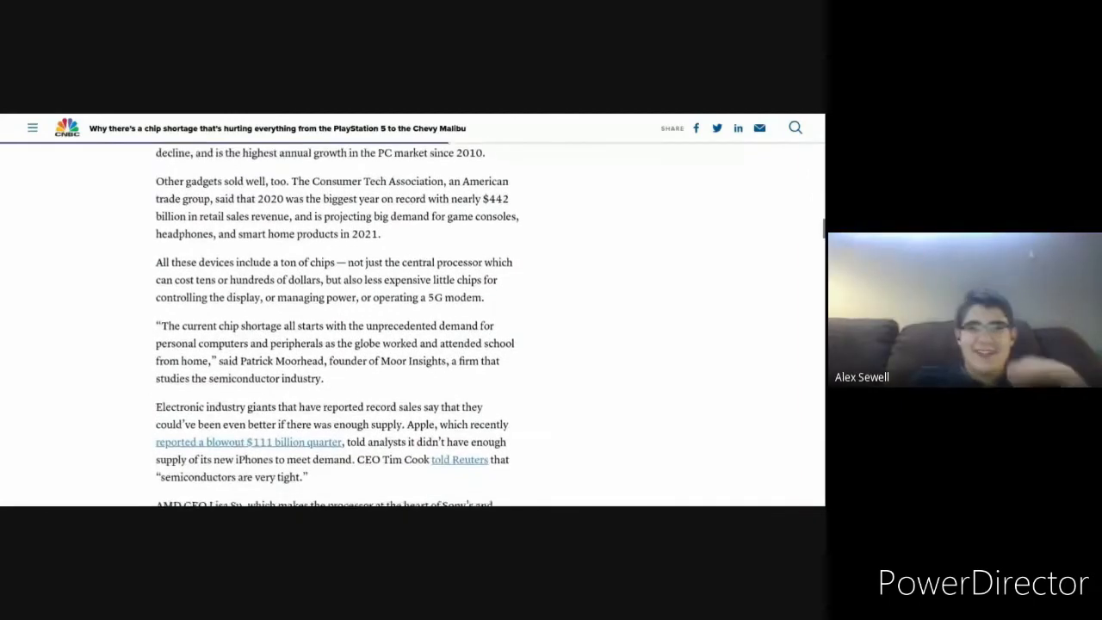
{"action": "scroll", "scroll_direction": "down", "scroll_amount": 3}
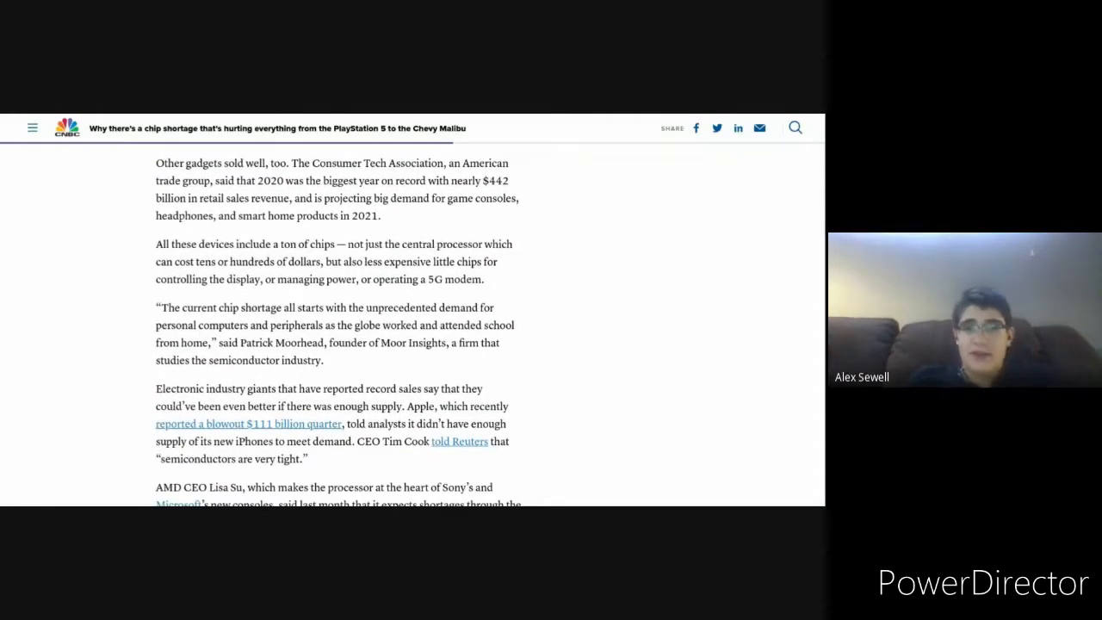
{"action": "scroll", "scroll_direction": "down", "scroll_amount": 3}
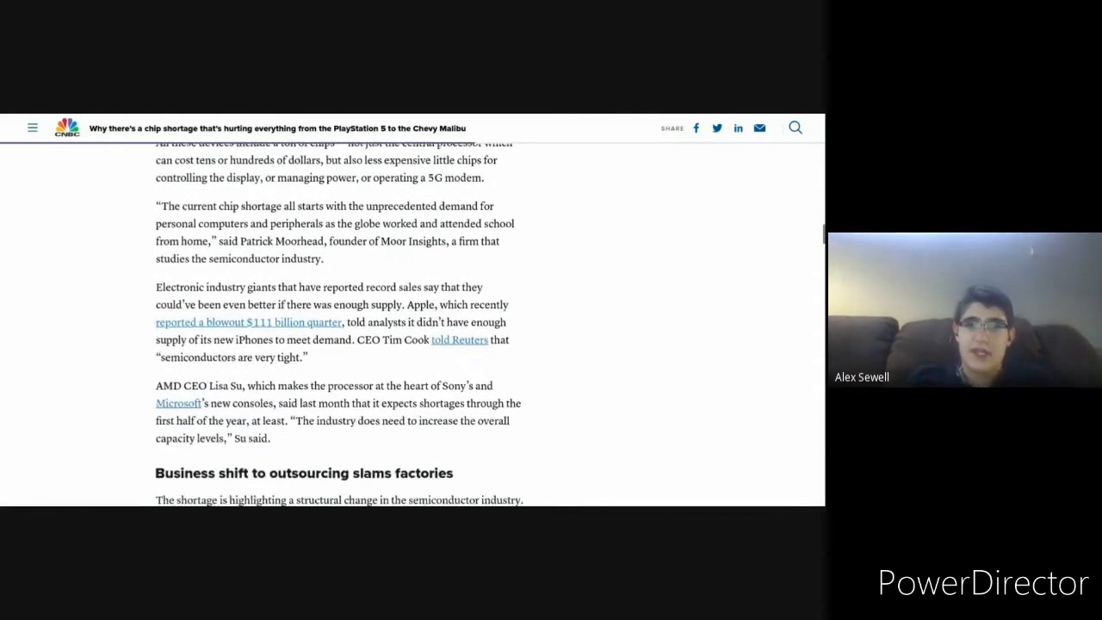
{"action": "scroll", "scroll_direction": "down", "scroll_amount": 3}
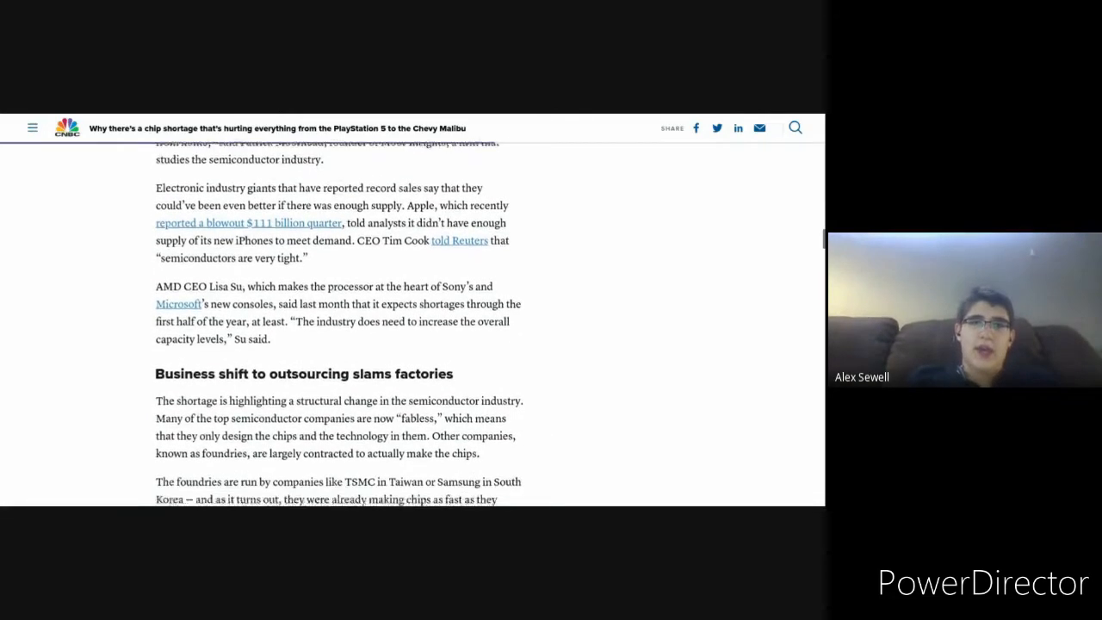
{"action": "scroll", "scroll_direction": "down", "scroll_amount": 3}
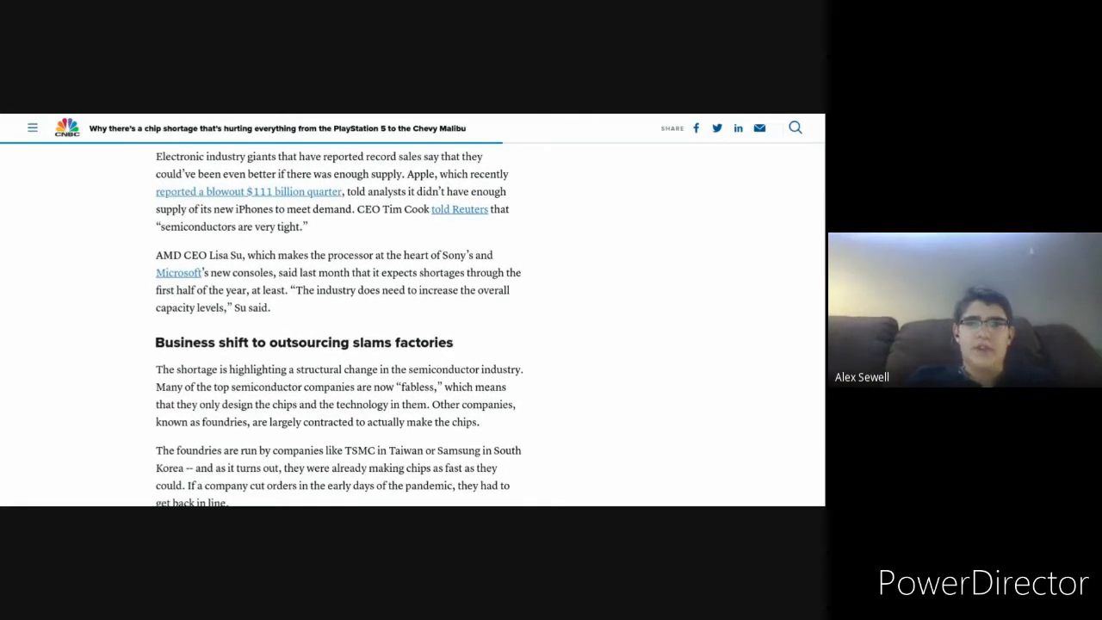
{"action": "scroll", "scroll_direction": "down", "scroll_amount": 3}
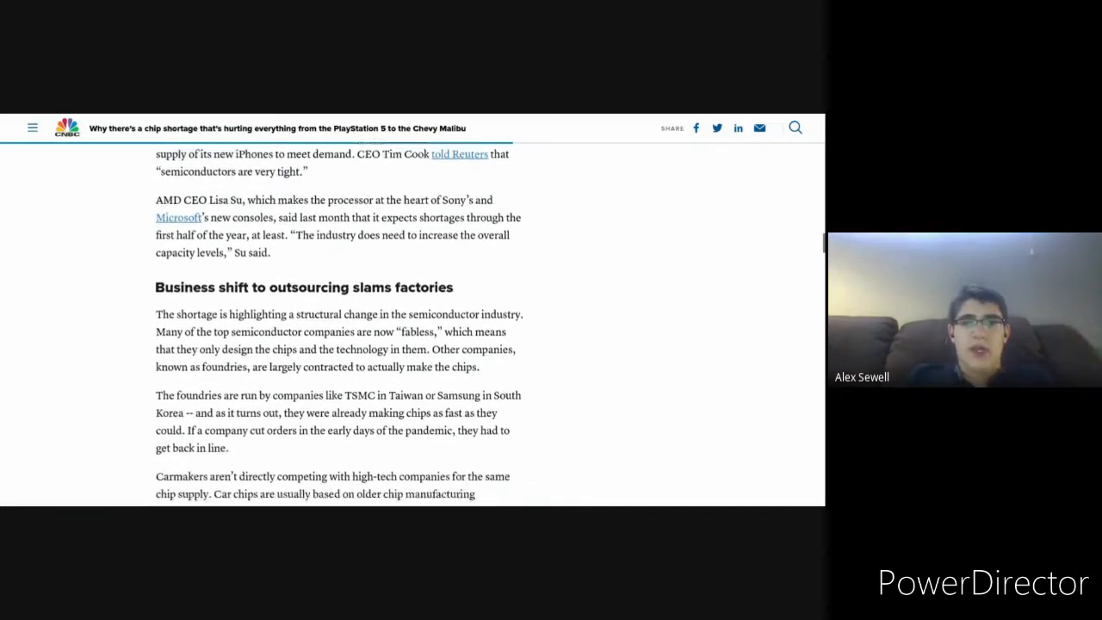
{"action": "scroll", "scroll_direction": "down", "scroll_amount": 3}
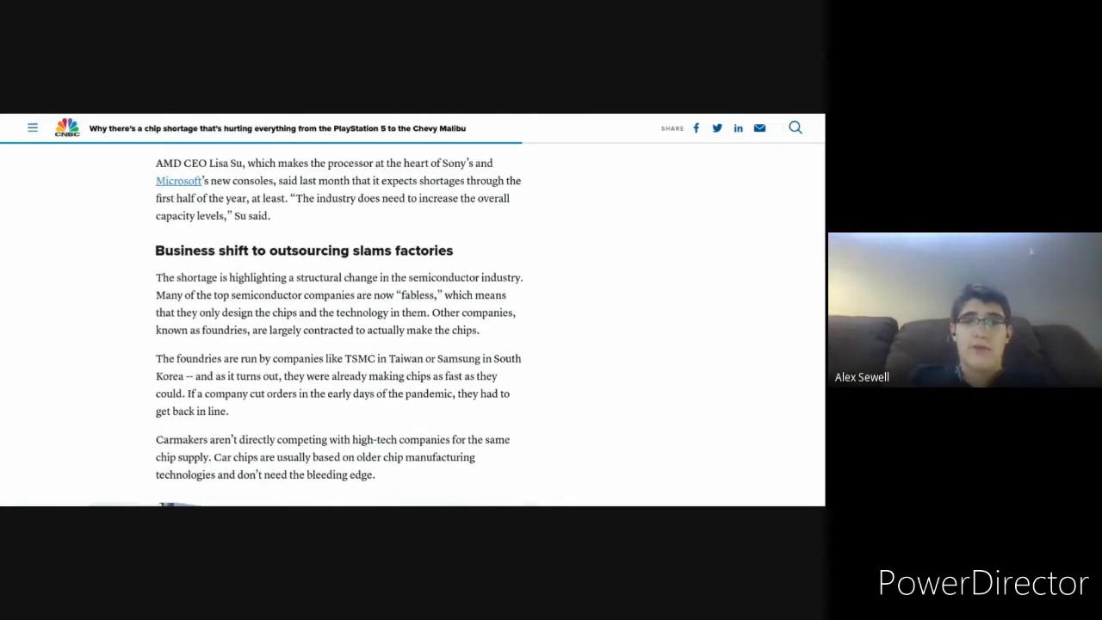
{"action": "scroll", "scroll_direction": "down", "scroll_amount": 3}
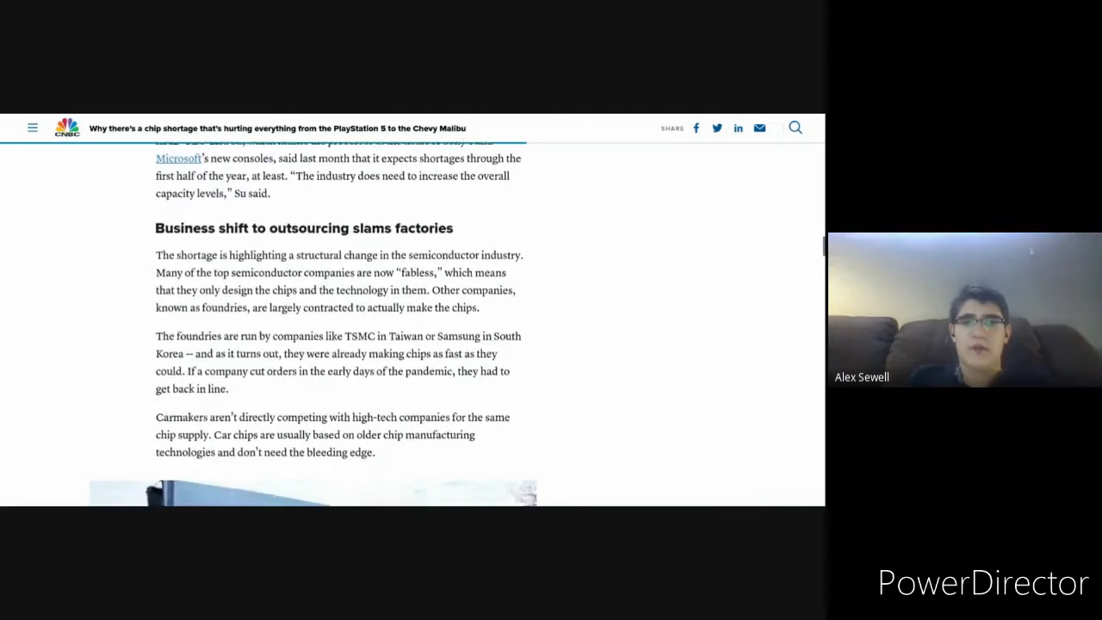
{"action": "scroll", "scroll_direction": "down", "scroll_amount": 3}
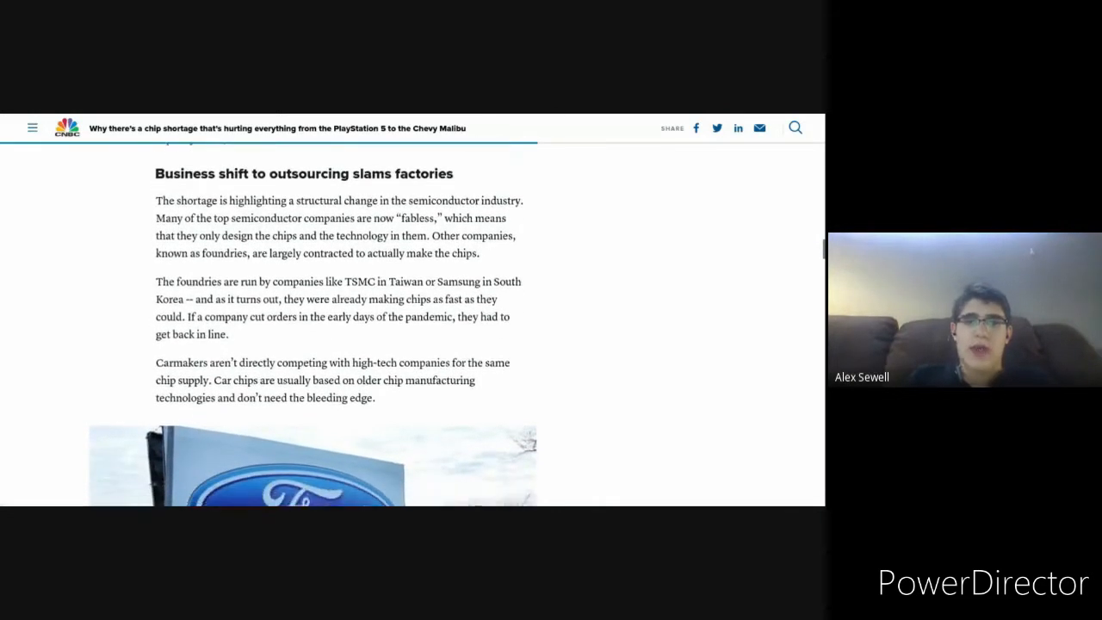
{"action": "scroll", "scroll_direction": "down", "scroll_amount": 3}
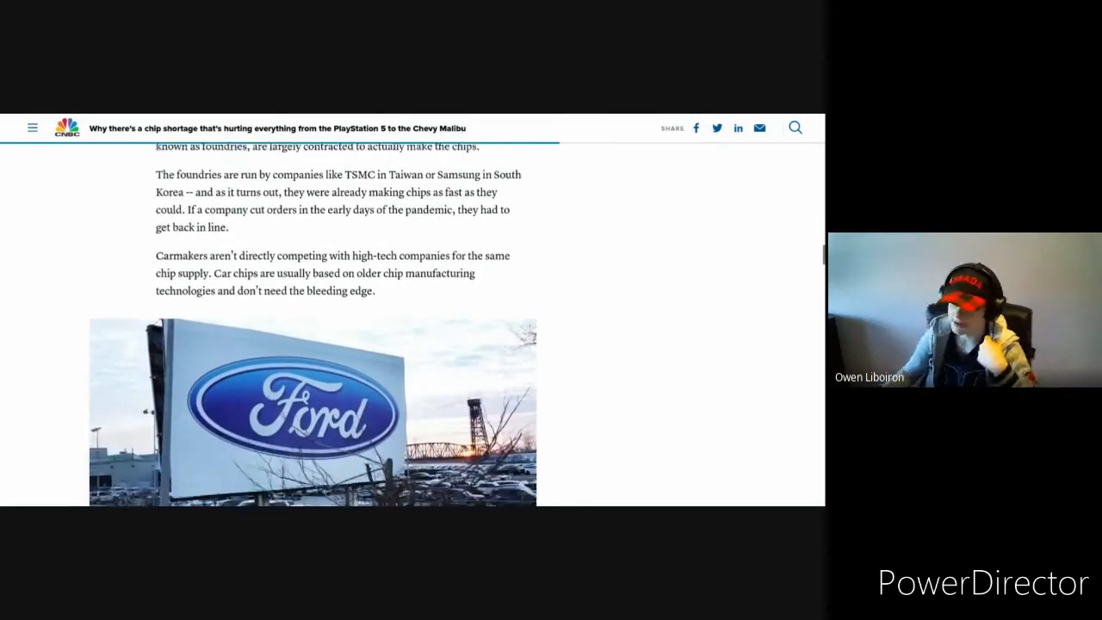
{"action": "scroll", "scroll_direction": "down", "scroll_amount": 3}
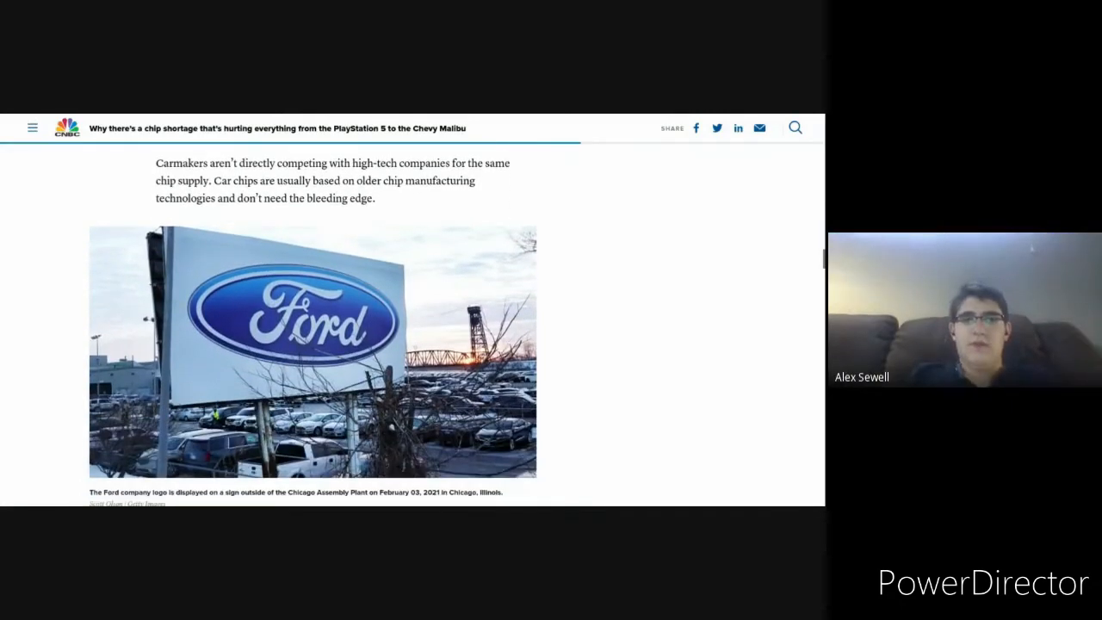
{"action": "scroll", "scroll_direction": "down", "scroll_amount": 3}
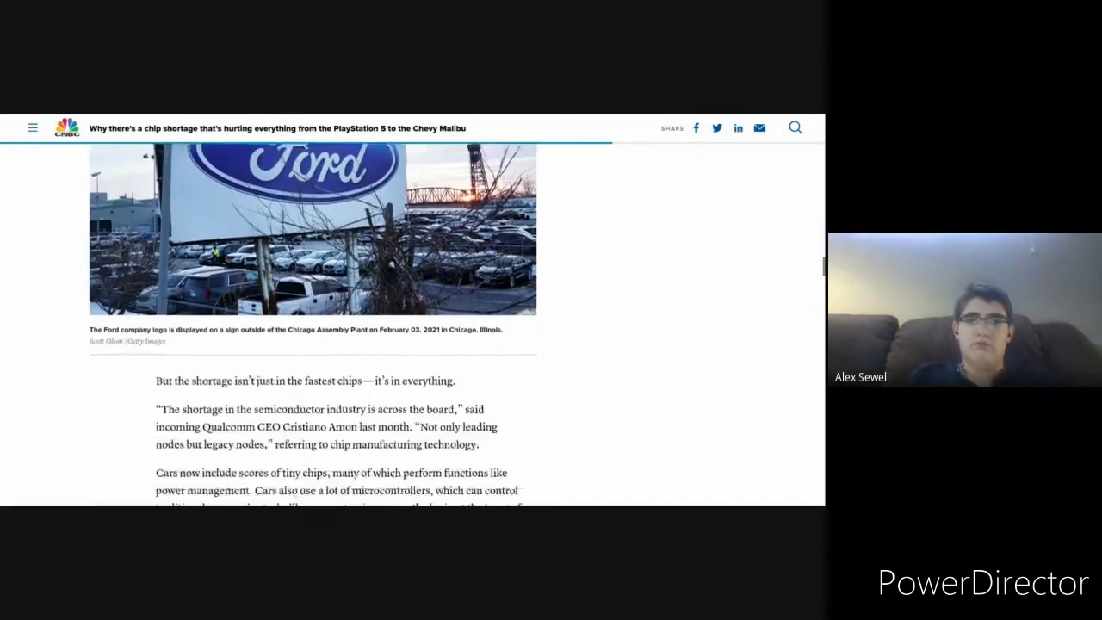
{"action": "scroll", "scroll_direction": "down", "scroll_amount": 3}
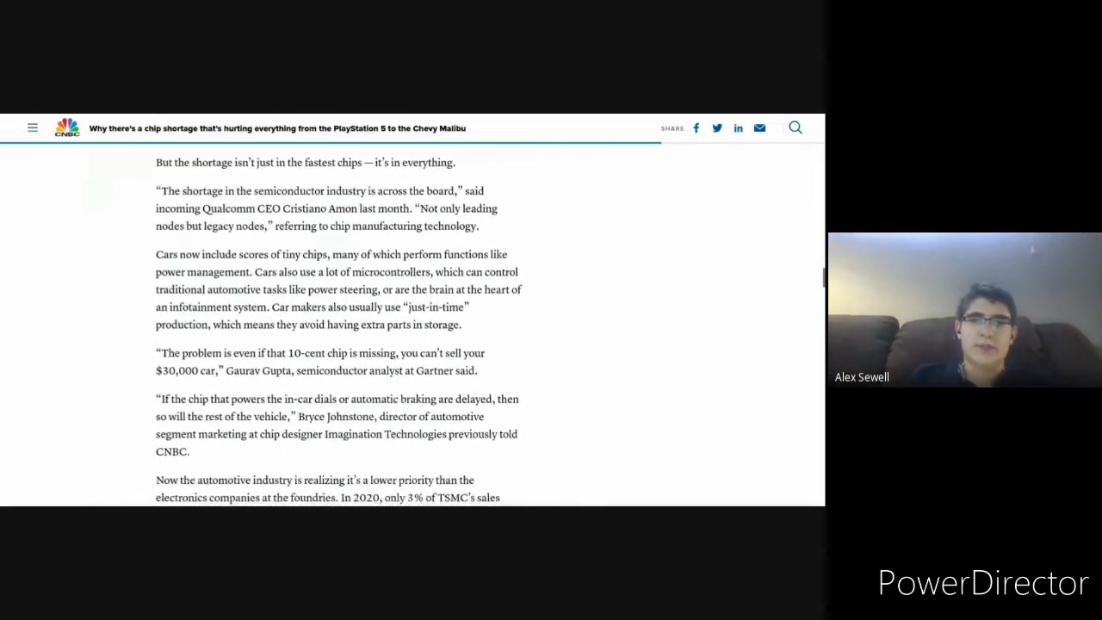
{"action": "scroll", "scroll_direction": "down", "scroll_amount": 3}
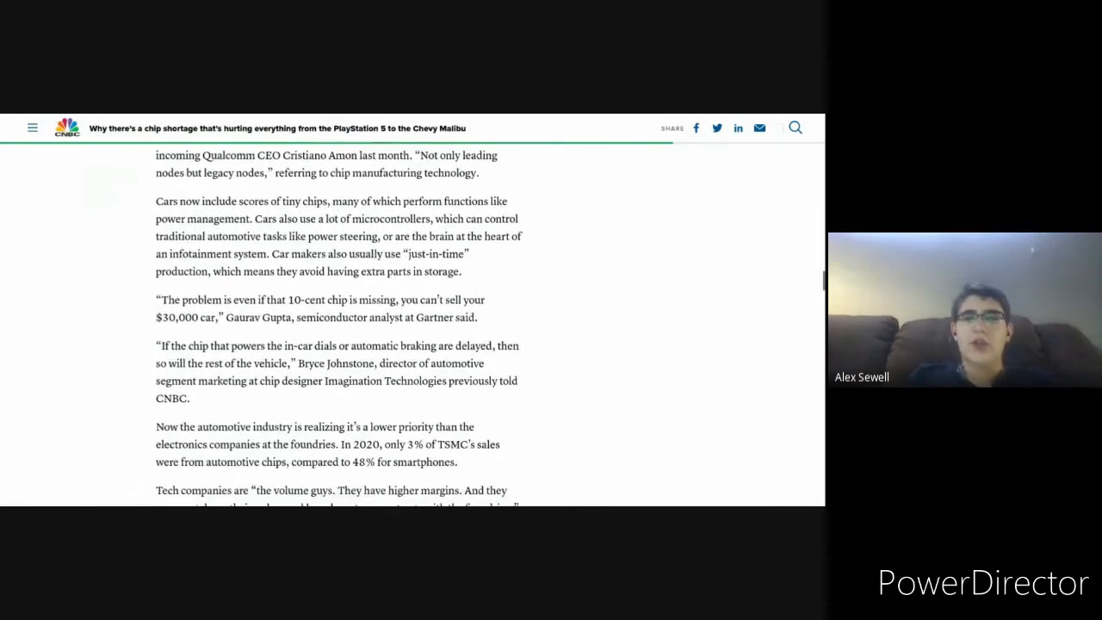
{"action": "scroll", "scroll_direction": "down", "scroll_amount": 3}
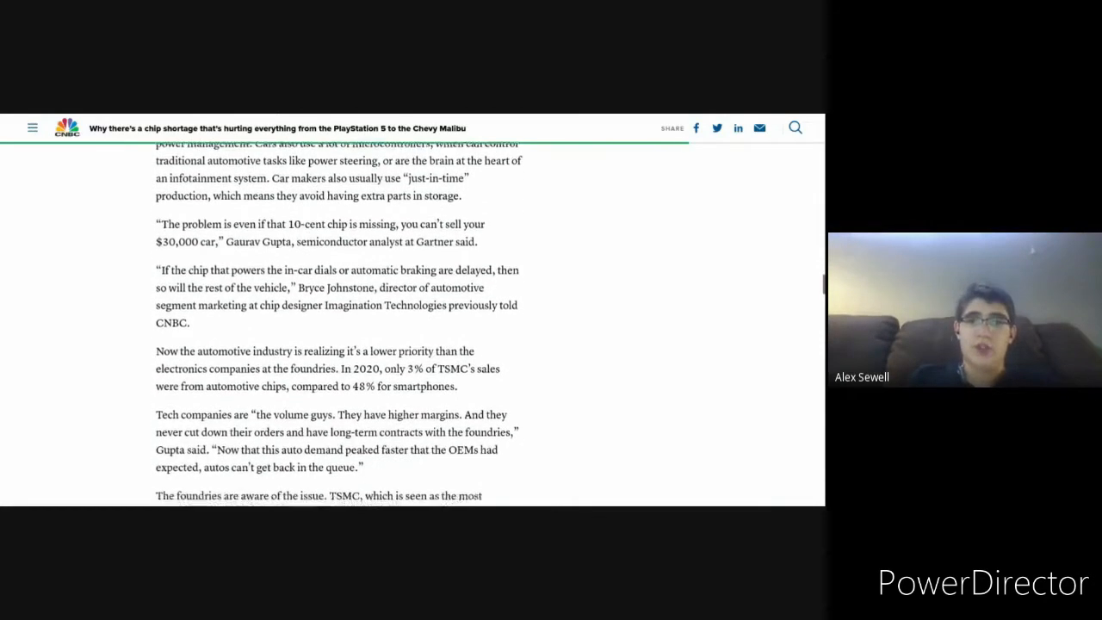
{"action": "scroll", "scroll_direction": "down", "scroll_amount": 3}
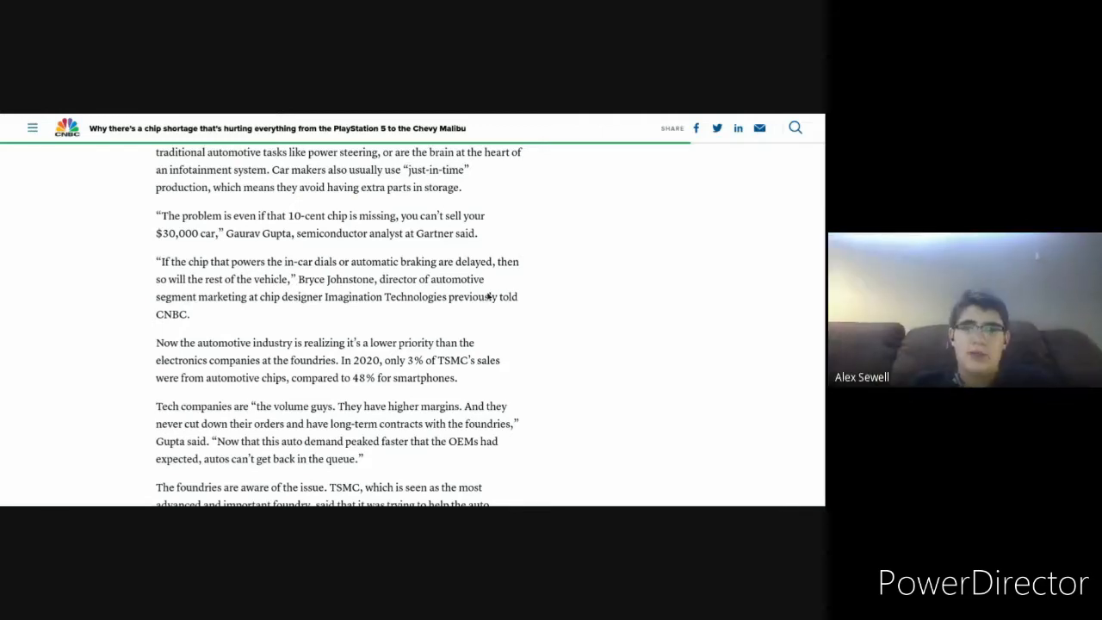
{"action": "scroll", "scroll_direction": "down", "scroll_amount": 3}
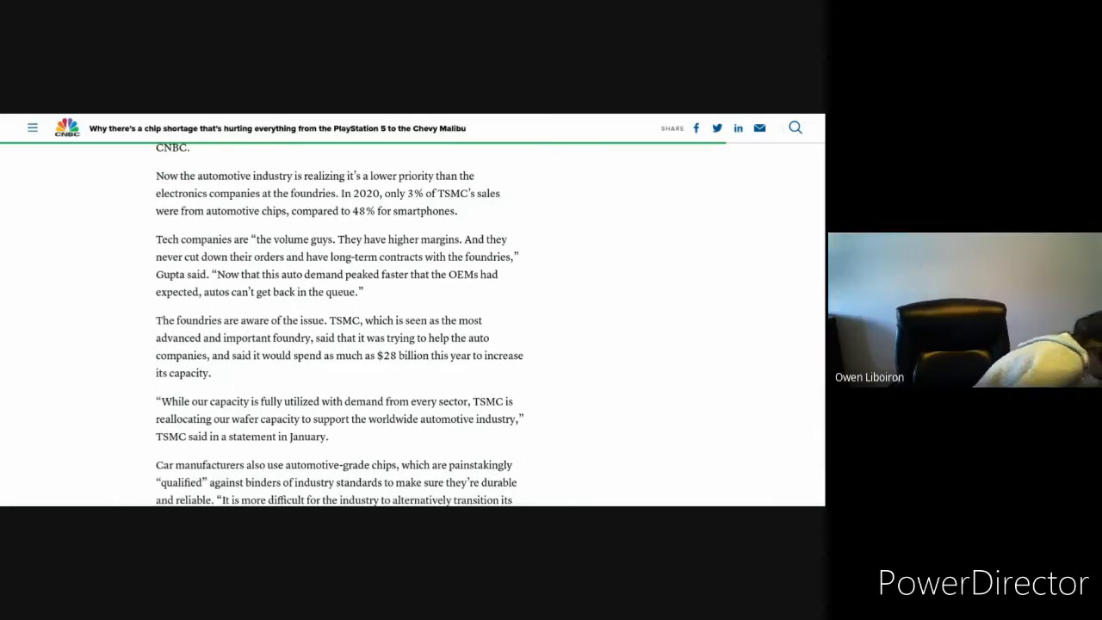
{"action": "scroll", "scroll_direction": "down", "scroll_amount": 3}
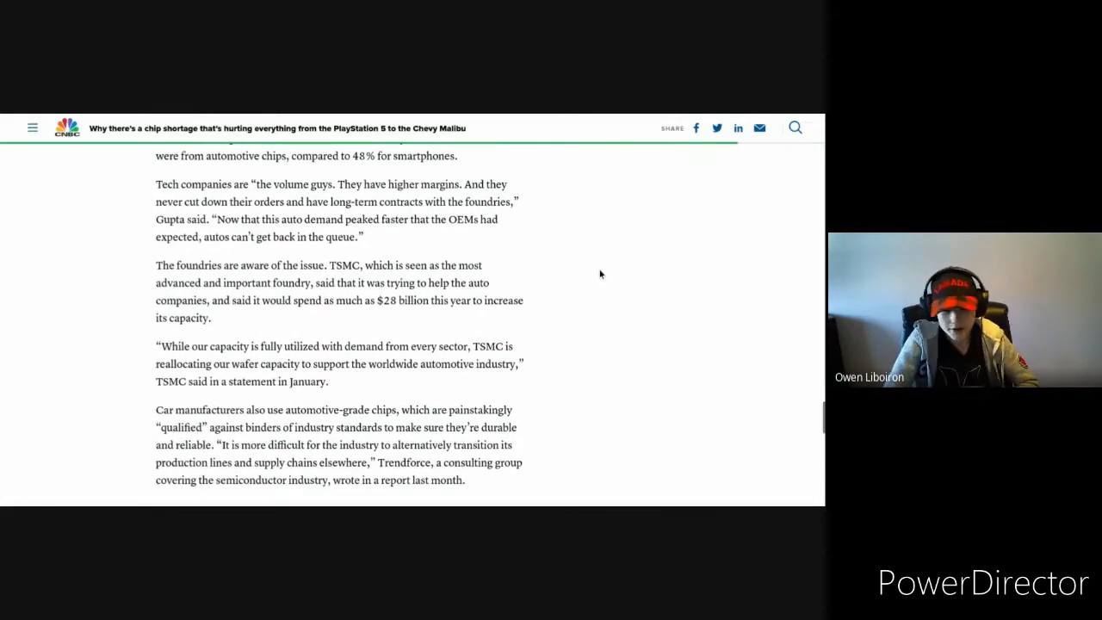
{"action": "scroll", "scroll_direction": "down", "scroll_amount": 3}
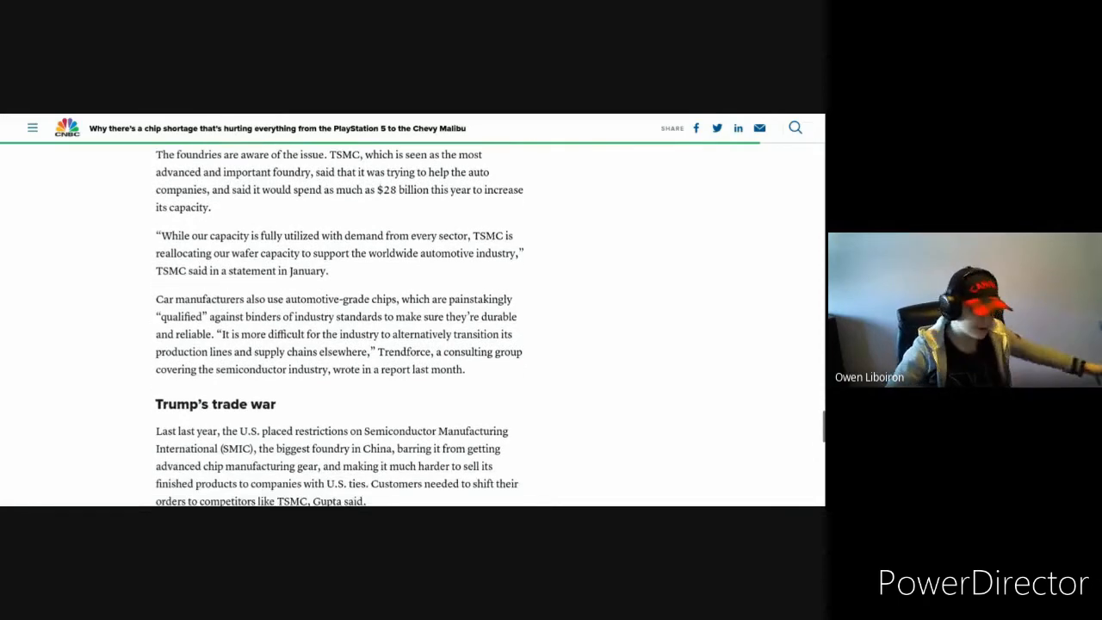
{"action": "scroll", "scroll_direction": "up", "scroll_amount": 3}
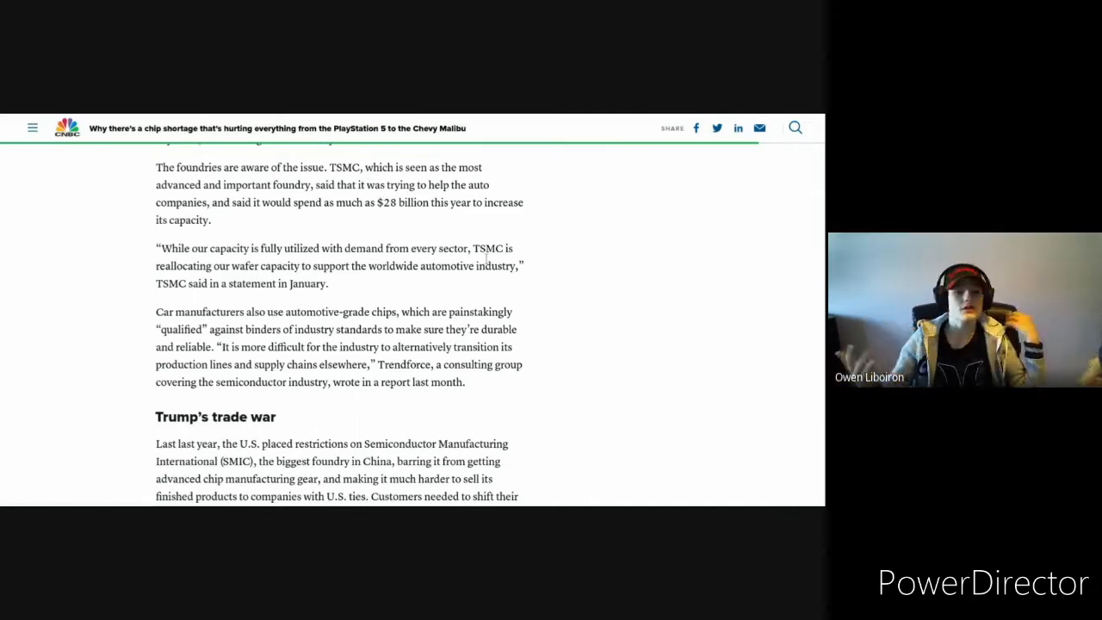
{"action": "scroll", "scroll_direction": "down", "scroll_amount": 3}
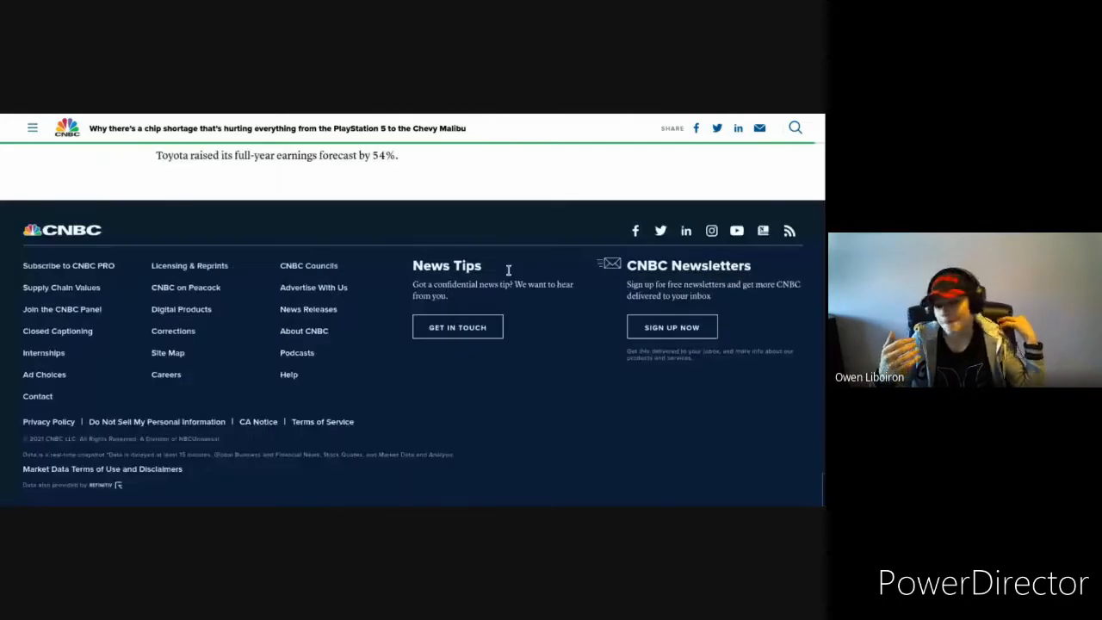
{"action": "scroll", "scroll_direction": "up", "scroll_amount": 3}
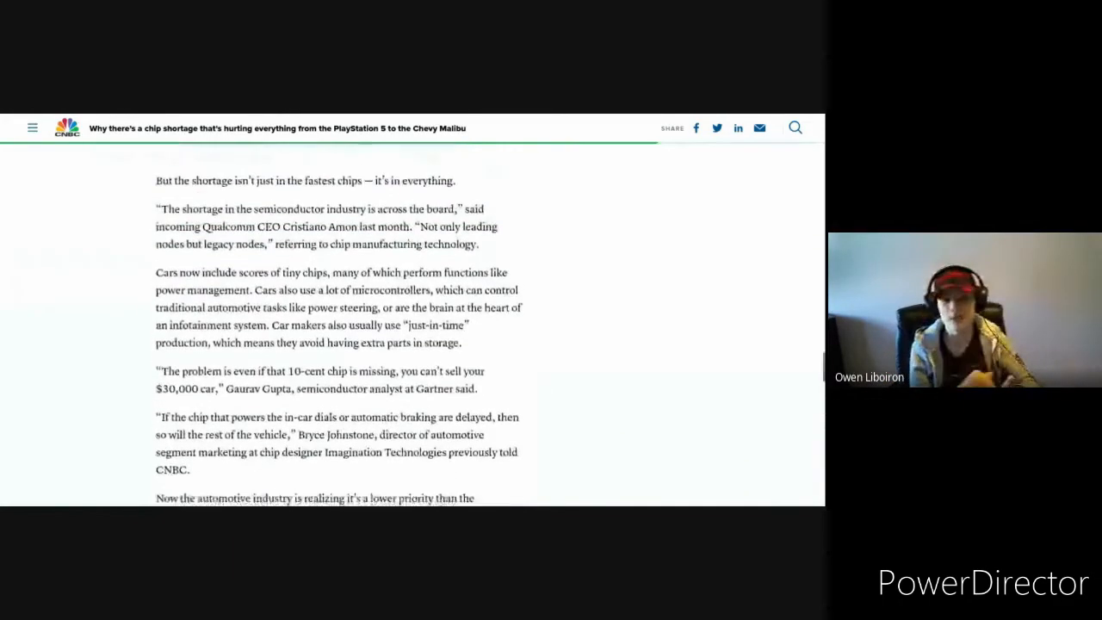
{"action": "scroll", "scroll_direction": "down", "scroll_amount": 3}
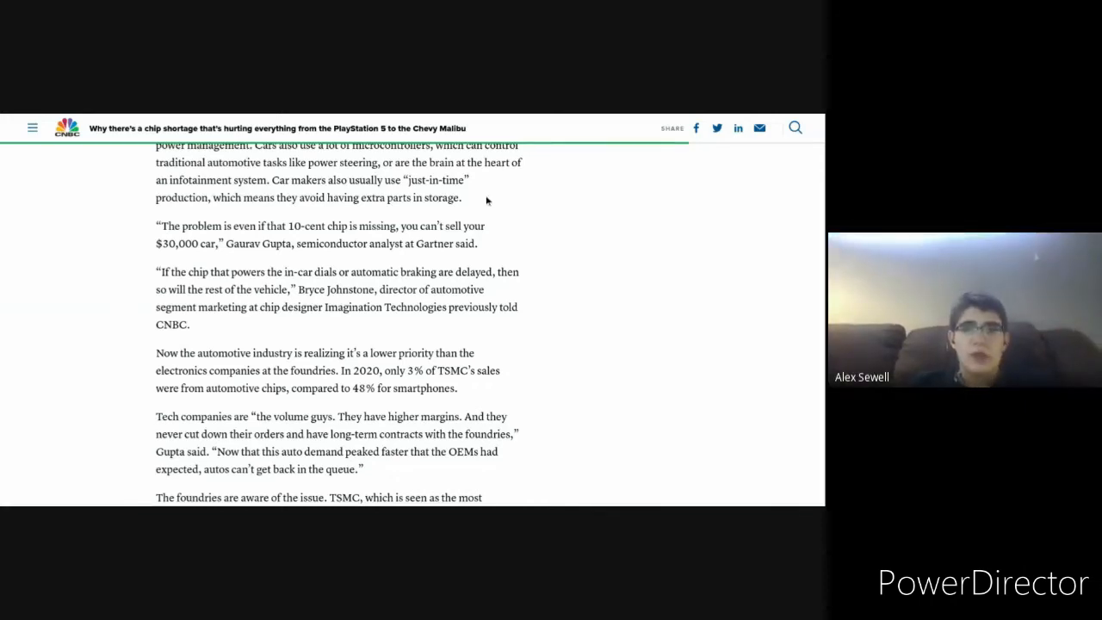
{"action": "scroll", "scroll_direction": "down", "scroll_amount": 3}
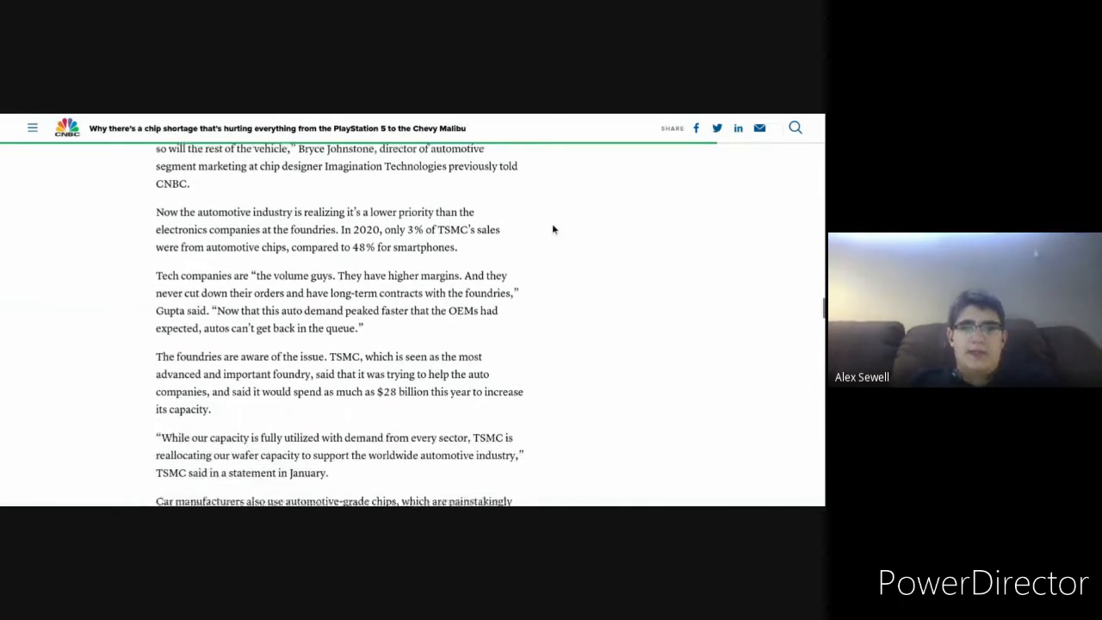
{"action": "scroll", "scroll_direction": "down", "scroll_amount": 3}
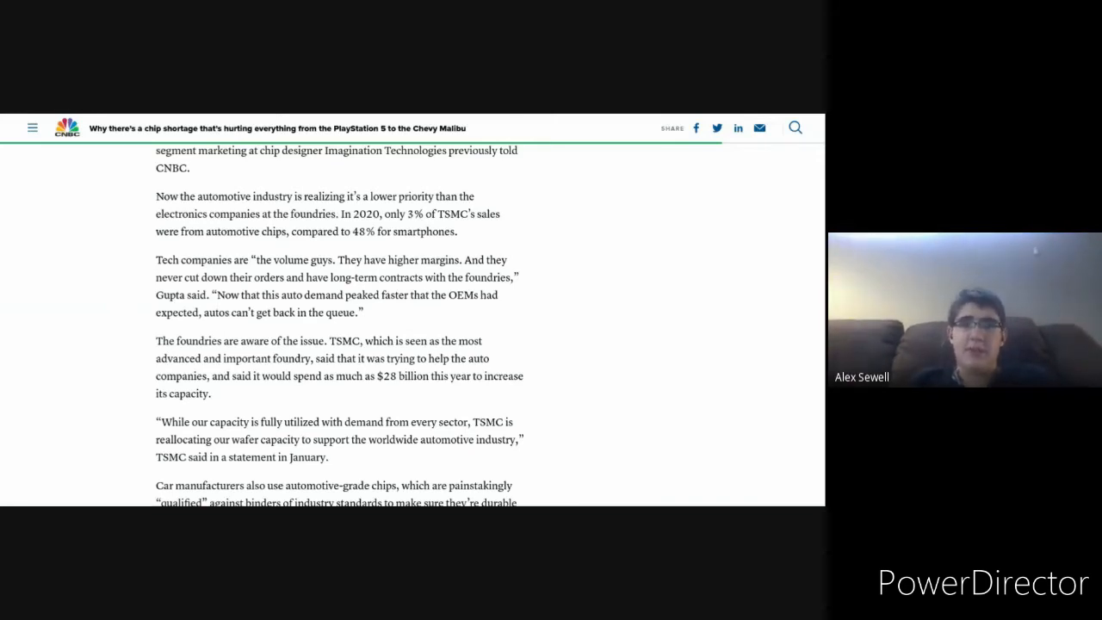
{"action": "scroll", "scroll_direction": "down", "scroll_amount": 3}
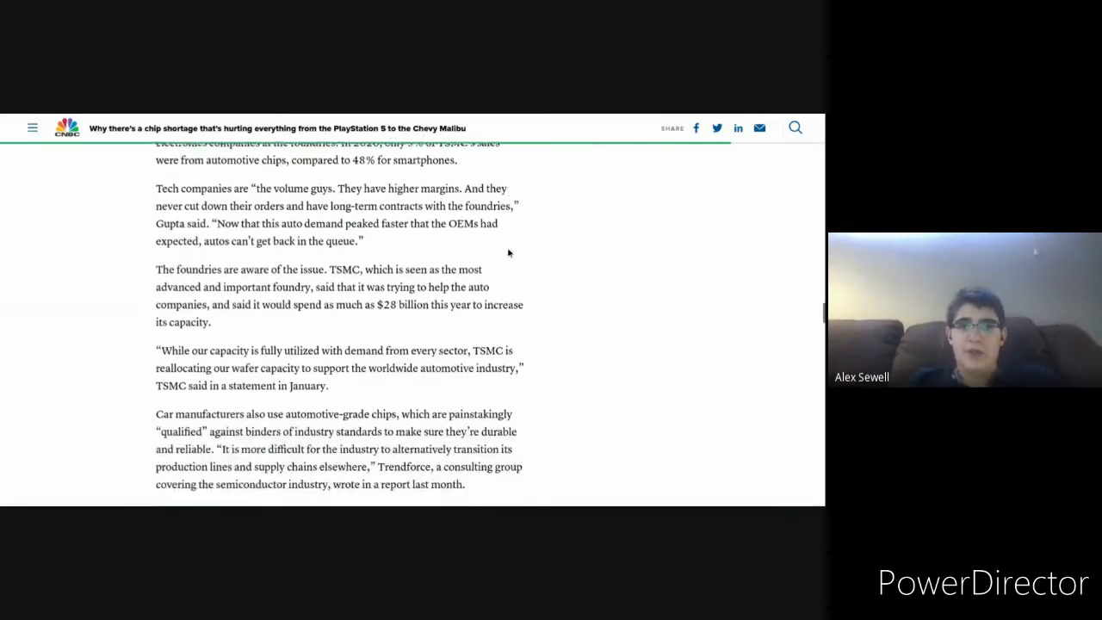
{"action": "scroll", "scroll_direction": "down", "scroll_amount": 3}
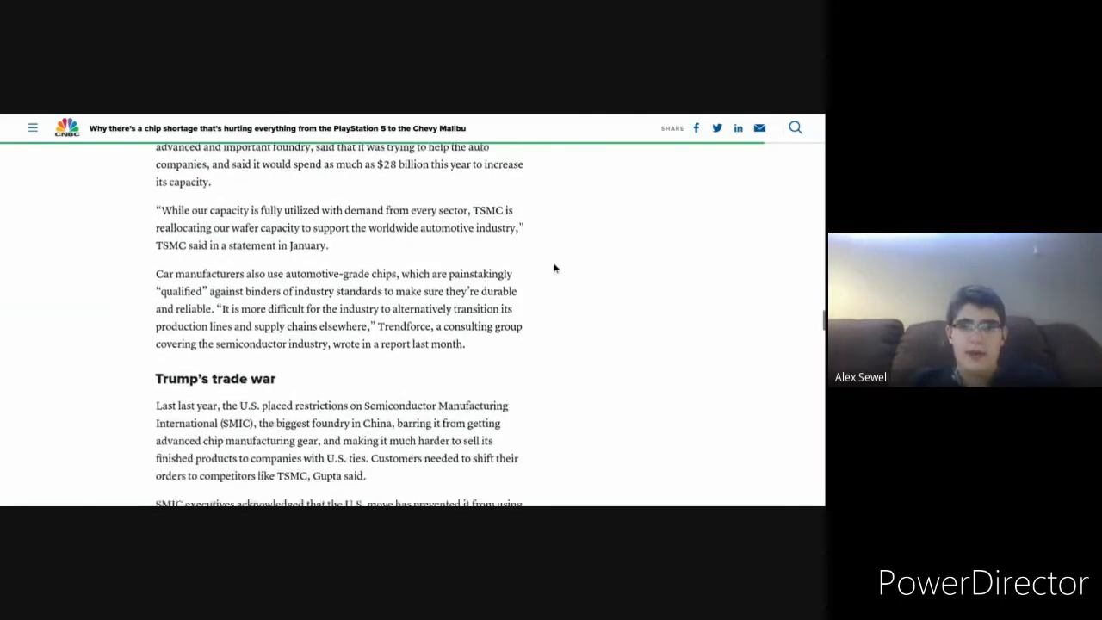
{"action": "scroll", "scroll_direction": "down", "scroll_amount": 3}
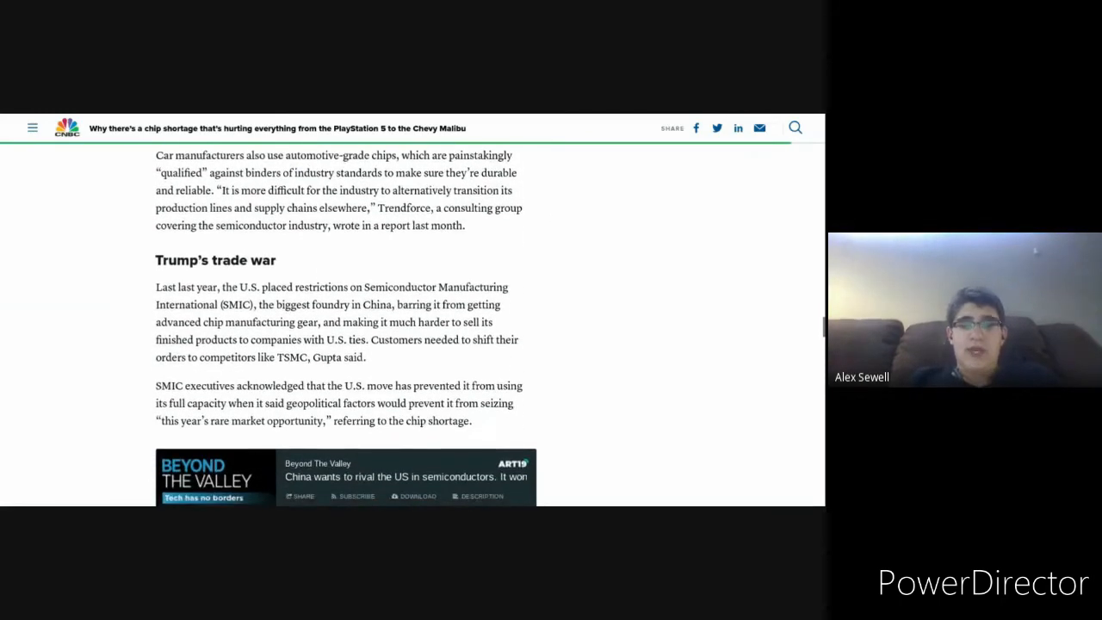